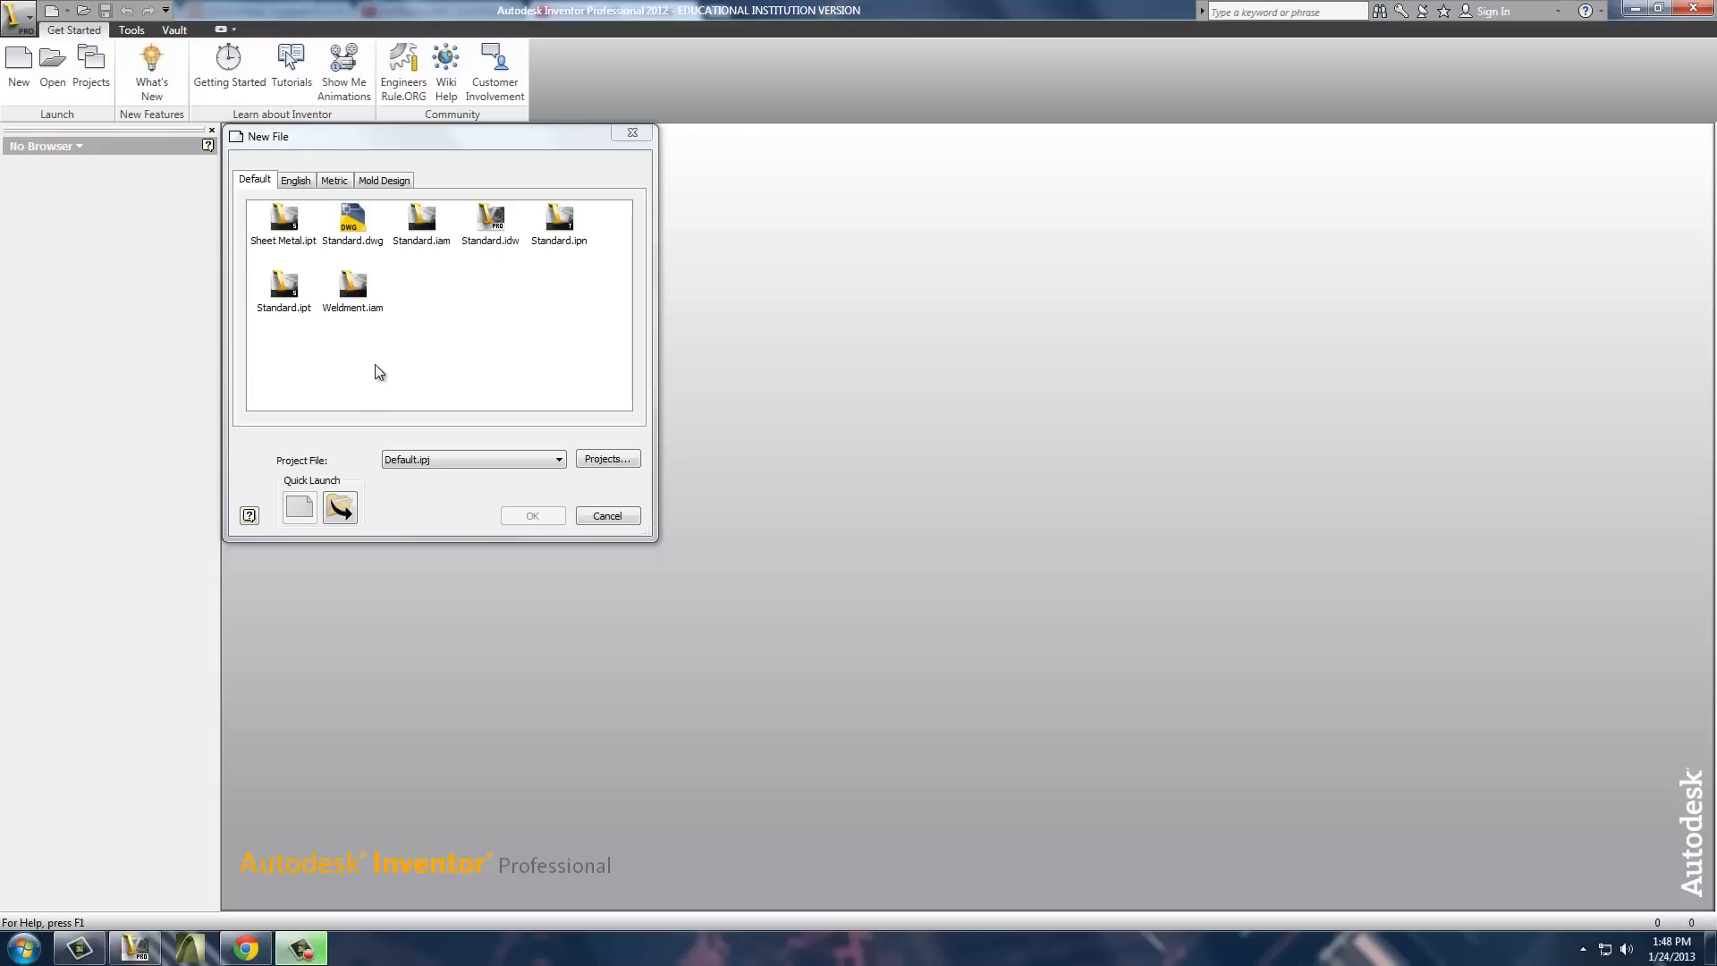
Create a new empty assembly from the Standard.iam template.
left_click(421, 218)
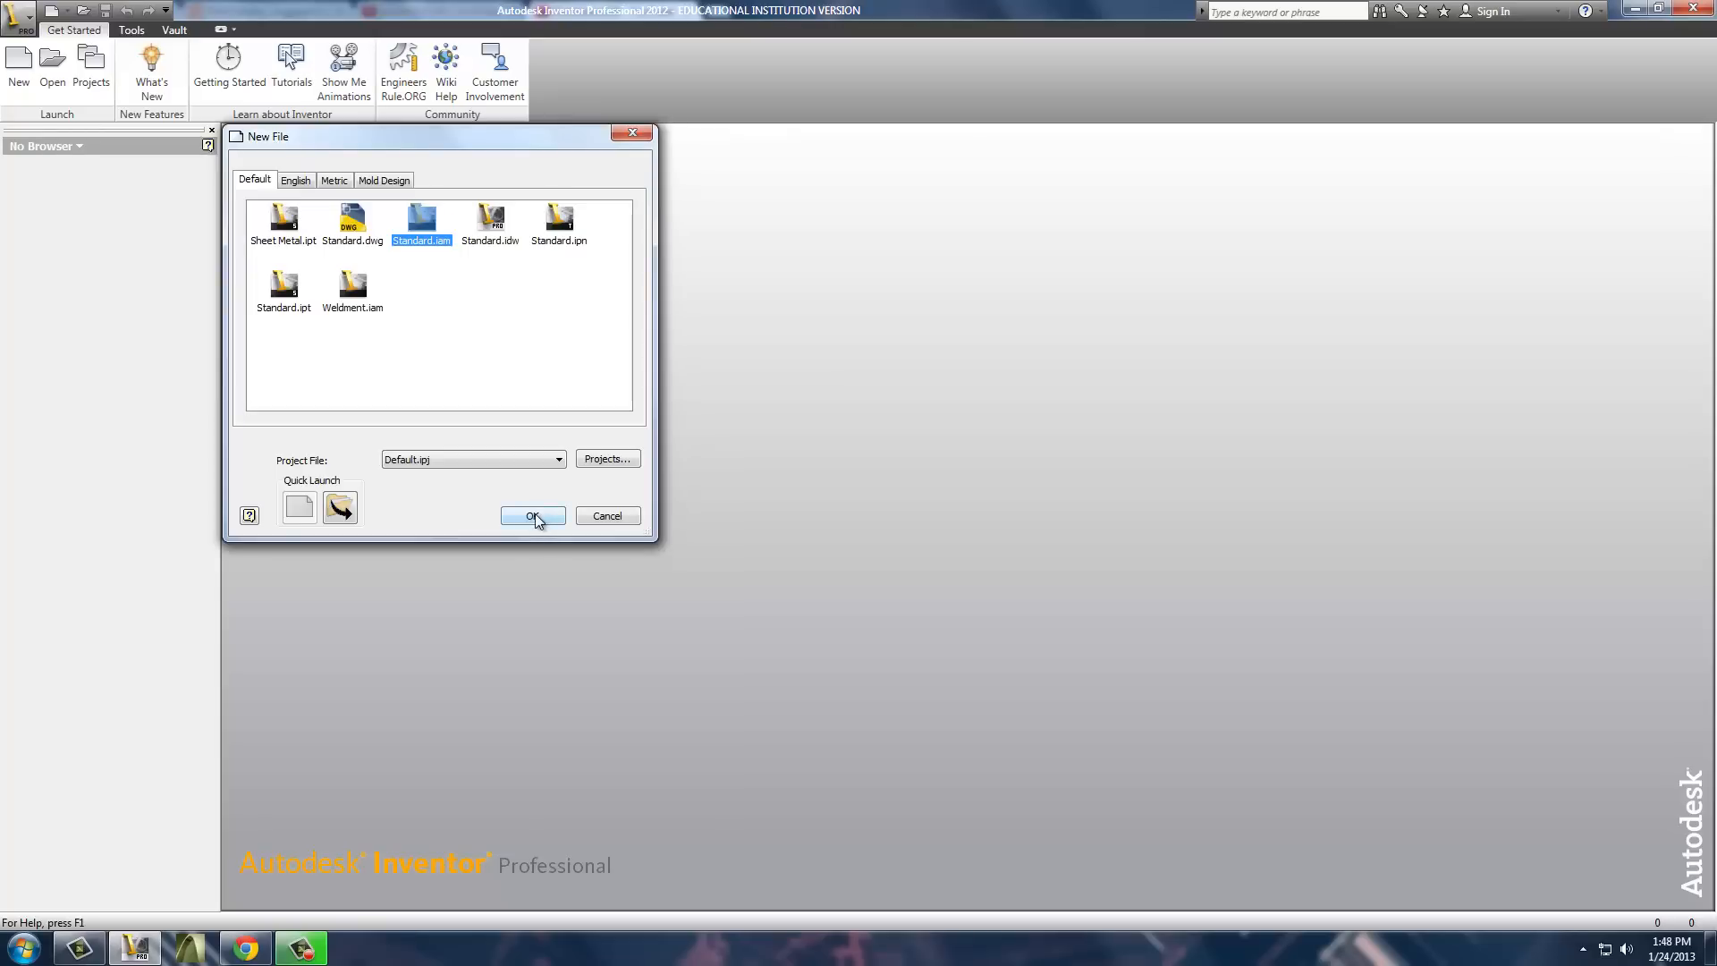
left_click(533, 515)
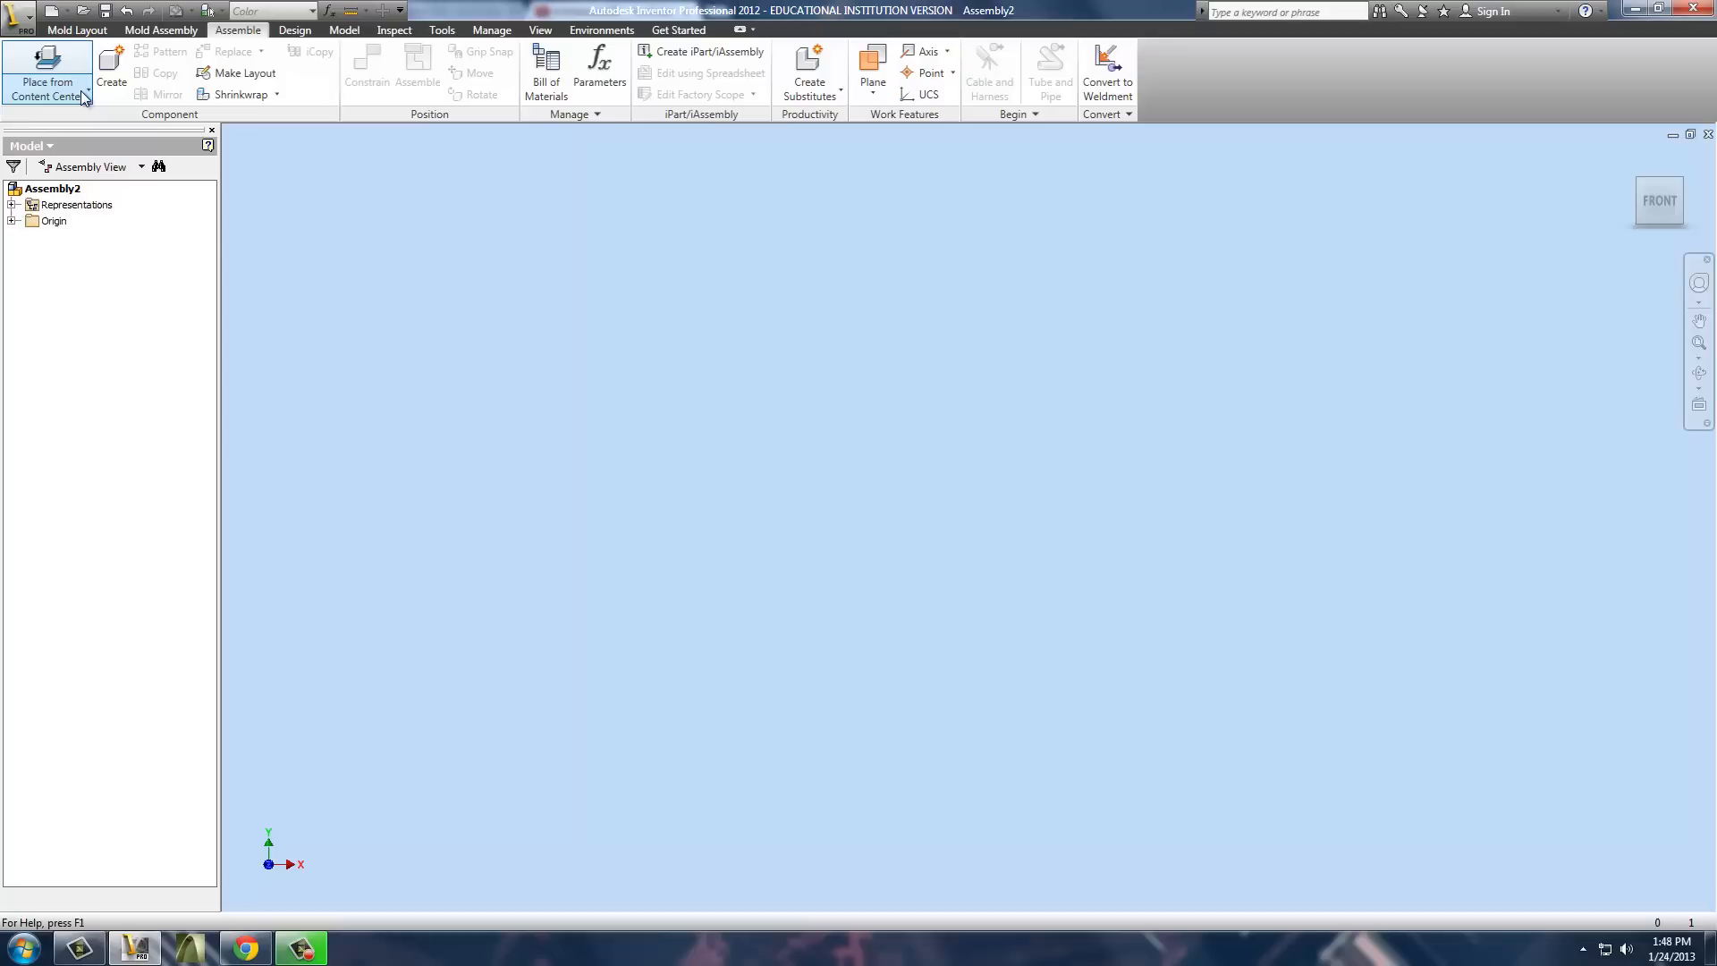
mouse_move(46, 77)
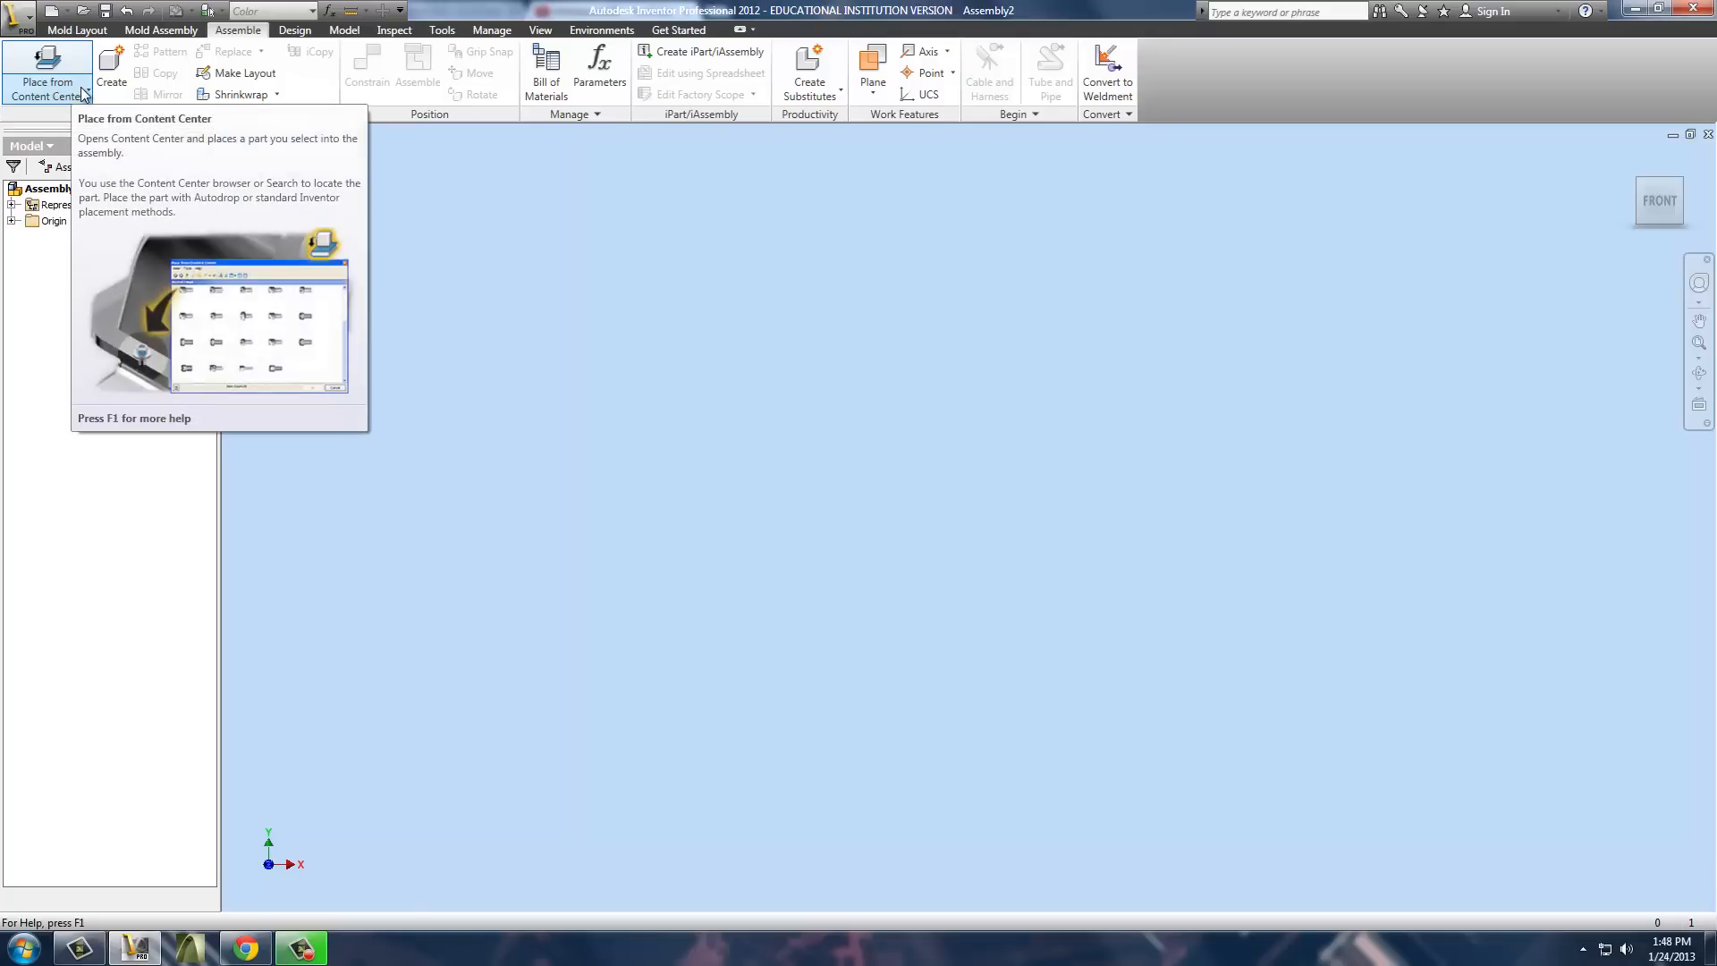
Place Castor Plate as the assembly's first component and zoom in on it.
left_click(23, 72)
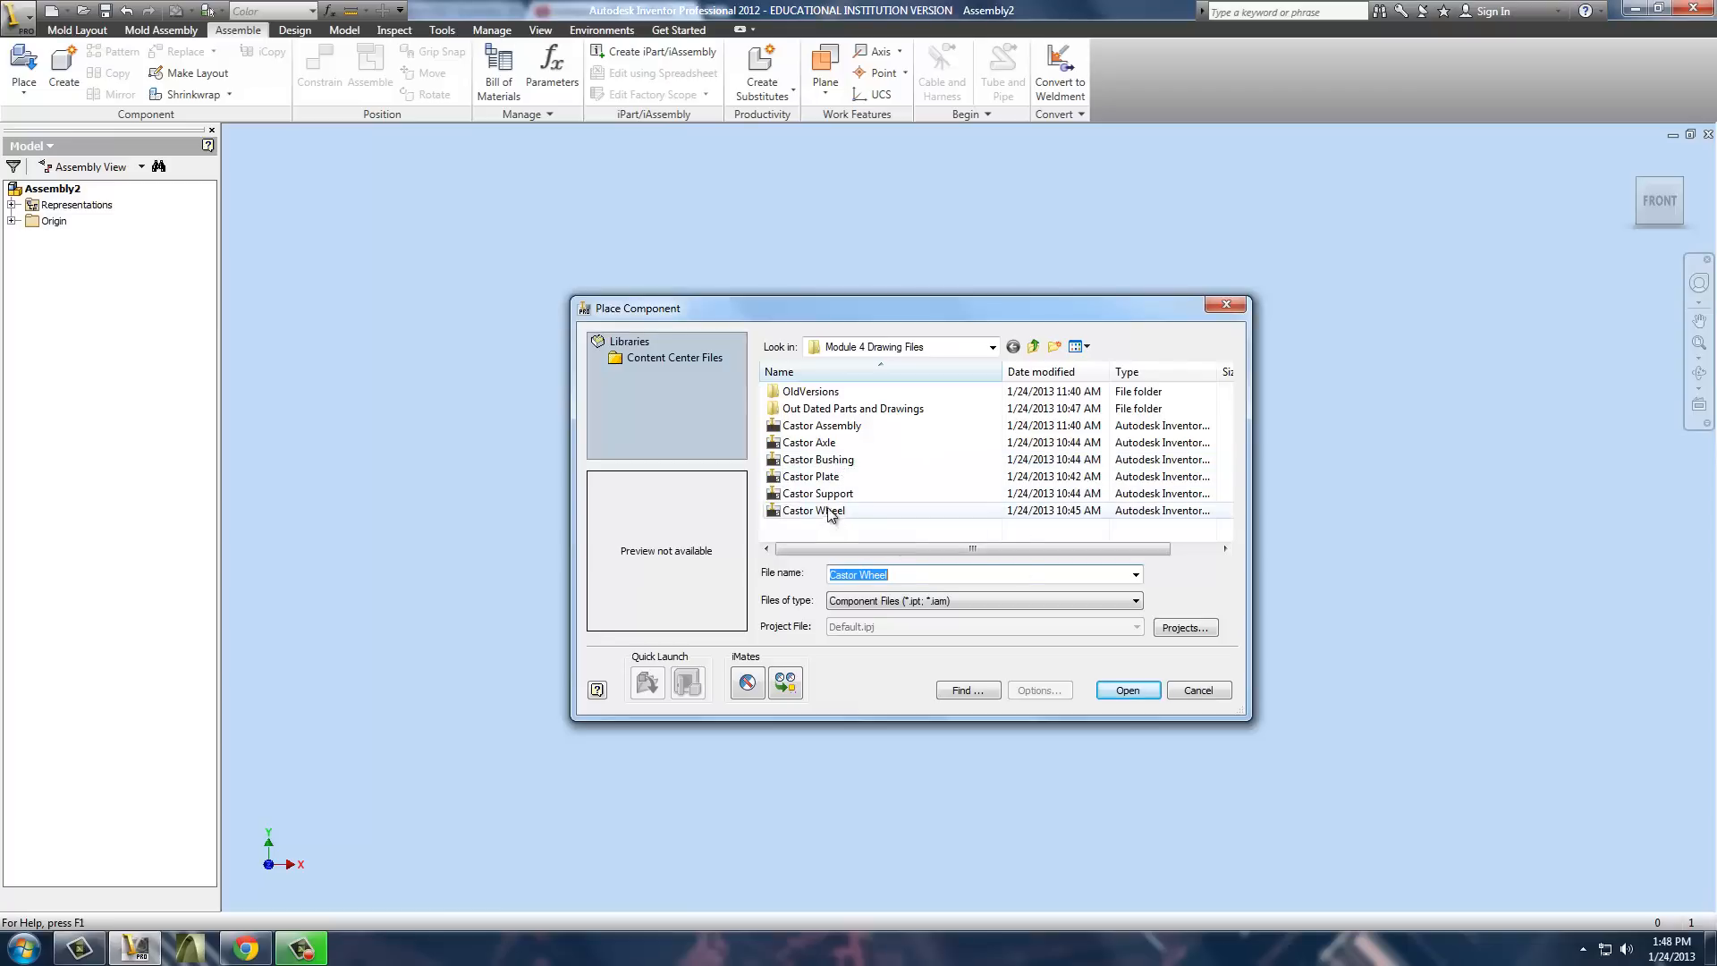
left_click(812, 476)
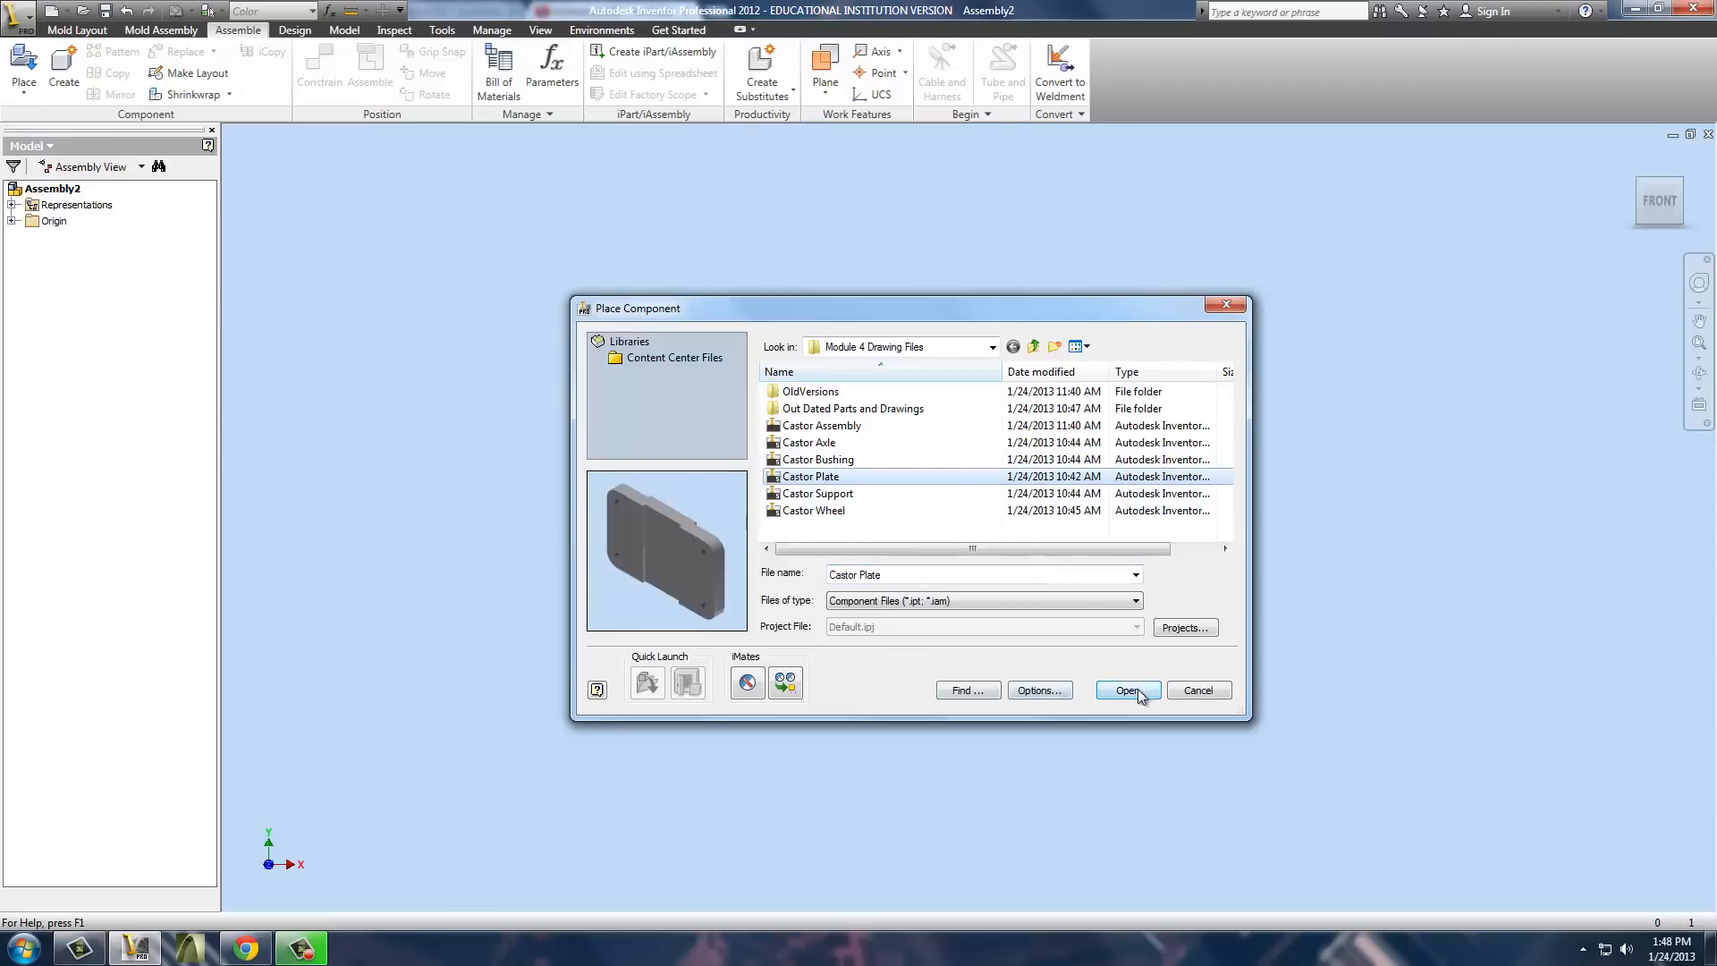
left_click(1126, 690)
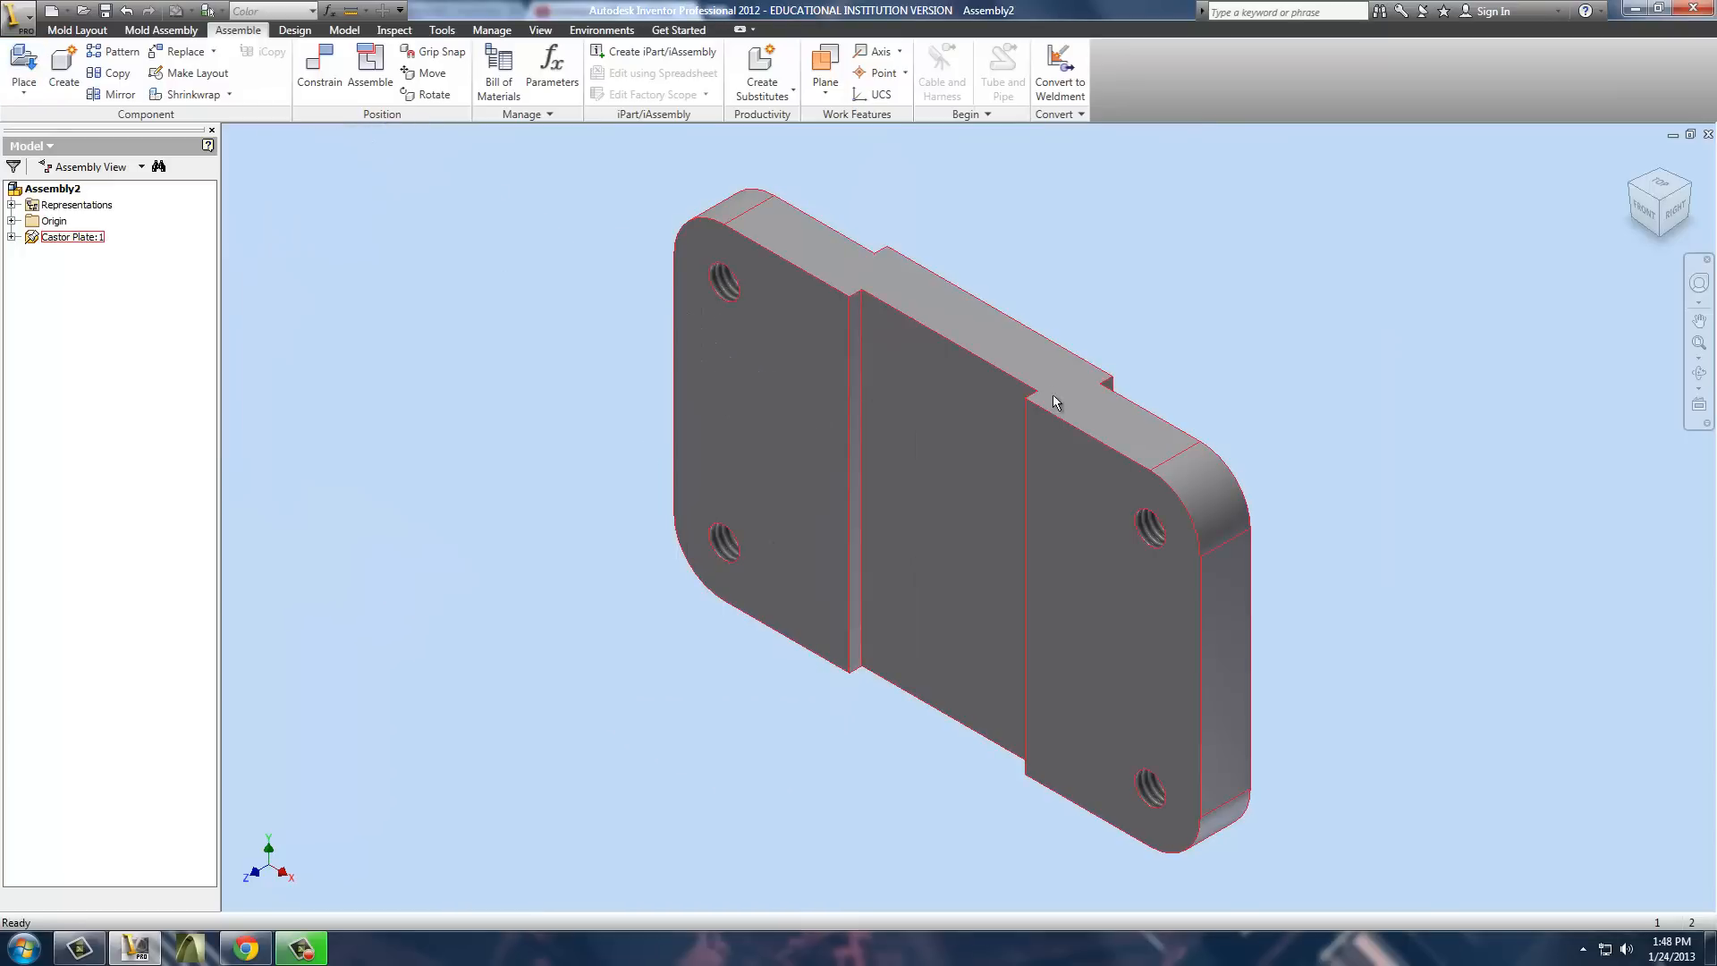
scroll("down", 3)
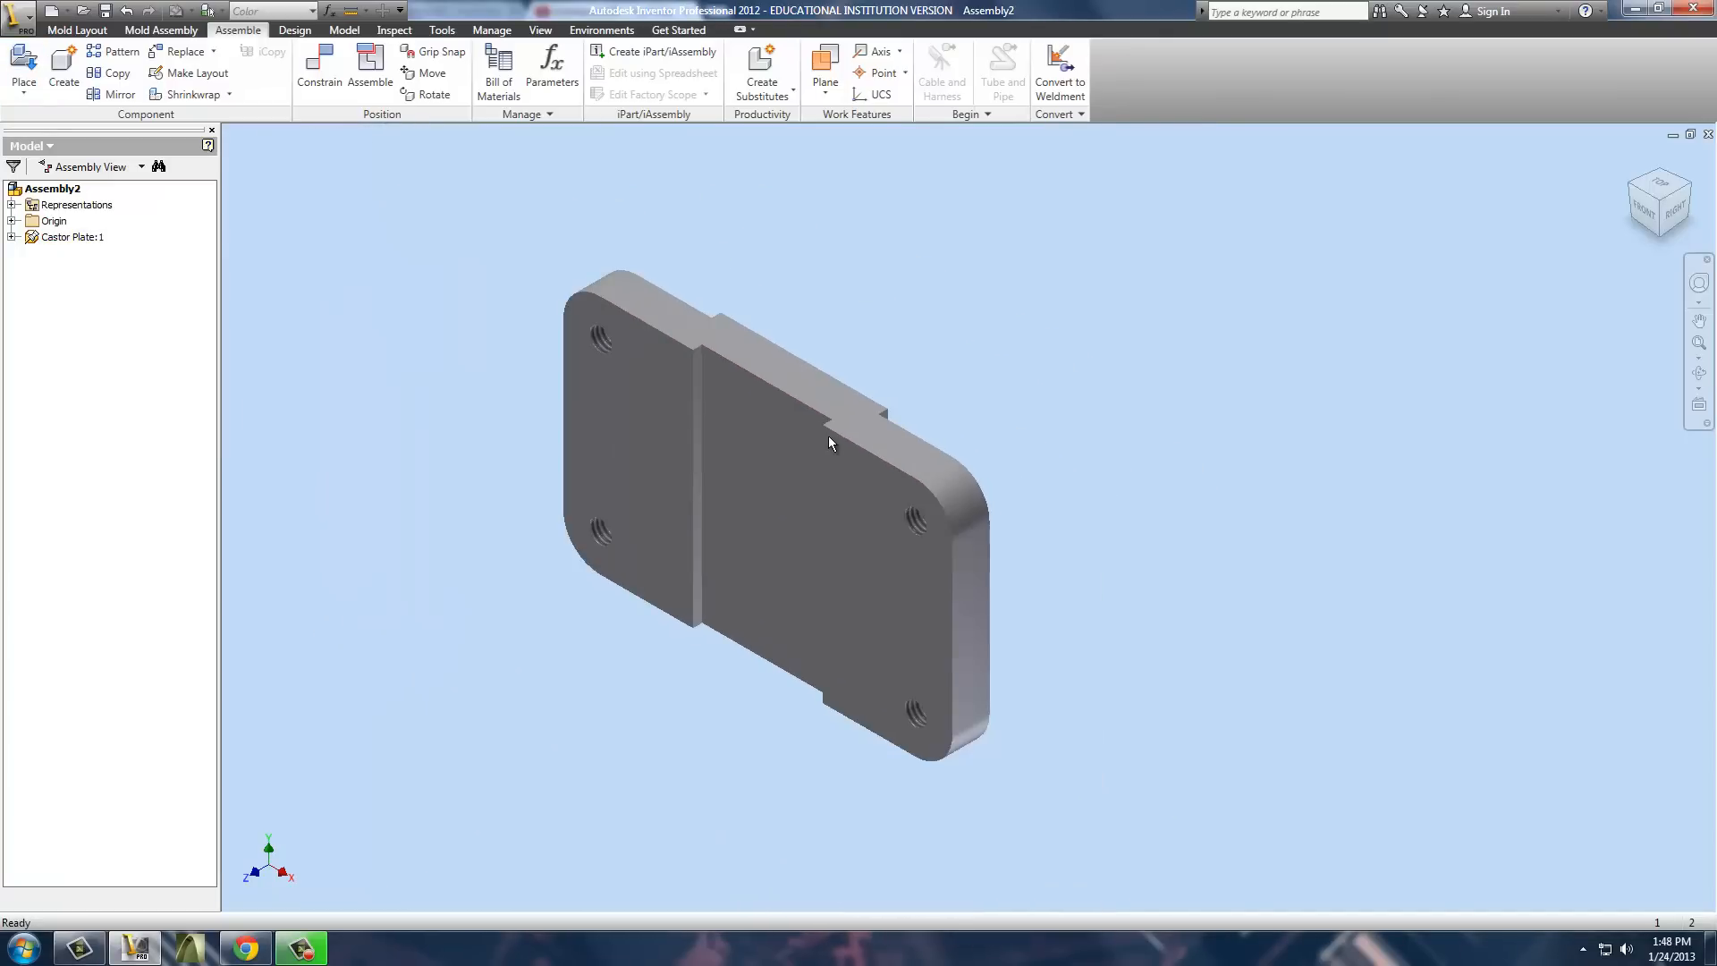
Place a Castor Support beside the plate and rotate the view with the ViewCube.
left_click(24, 67)
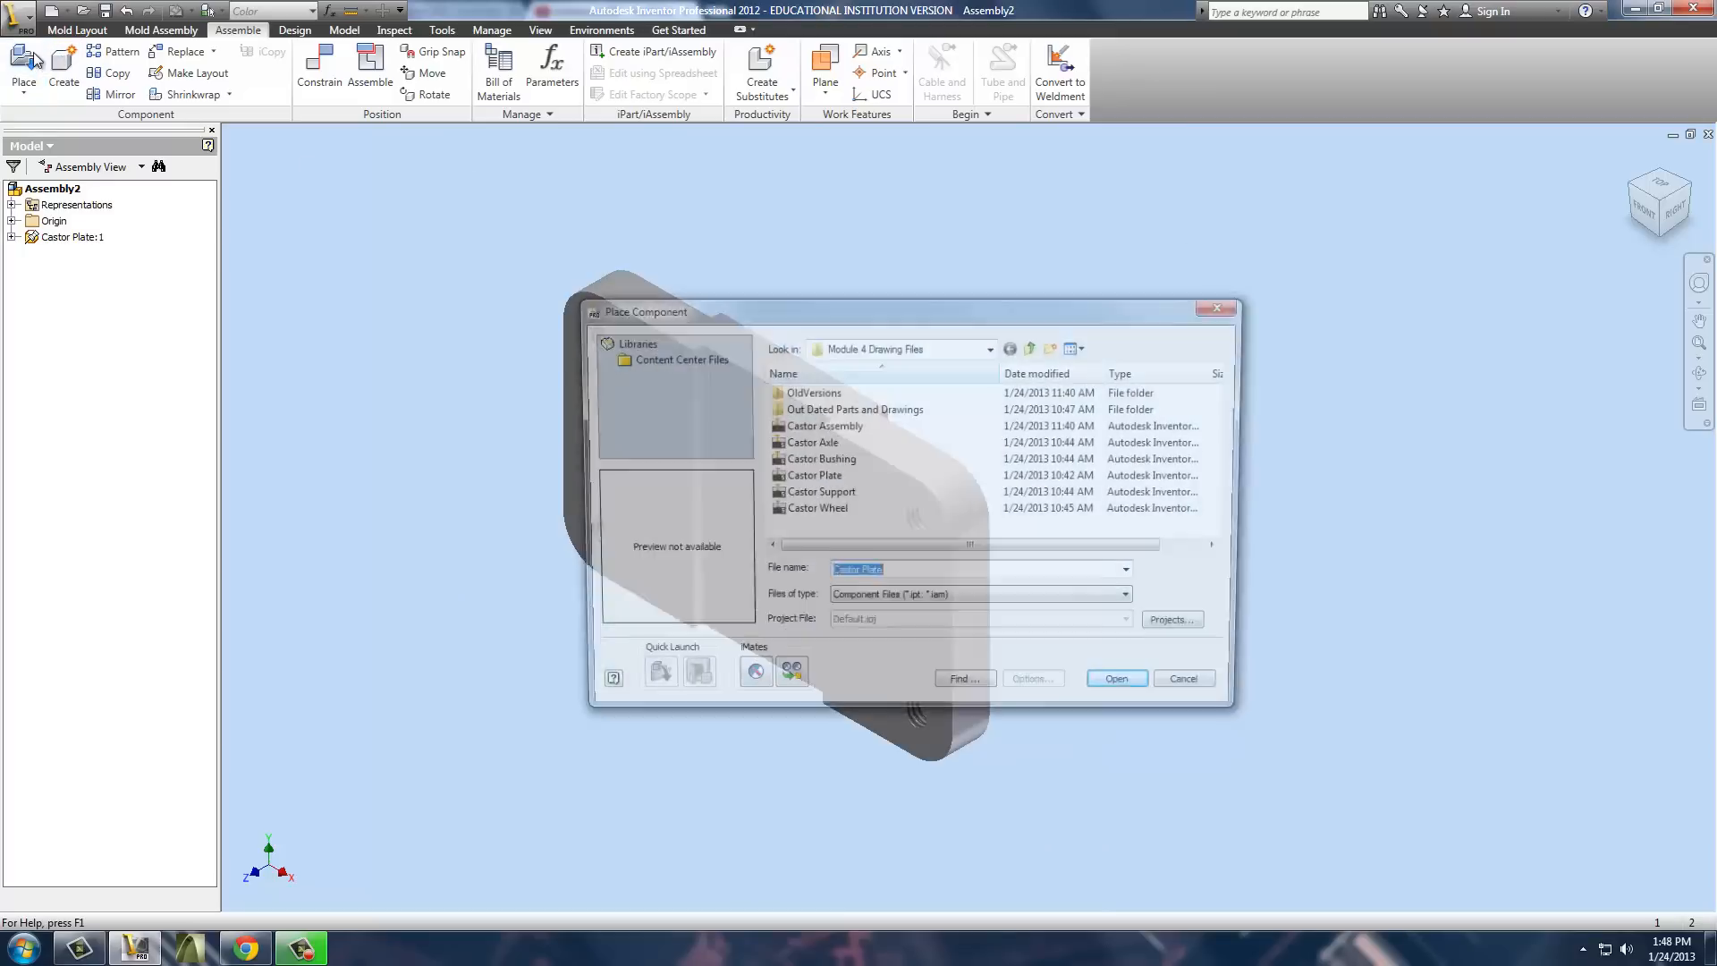
left_click(821, 493)
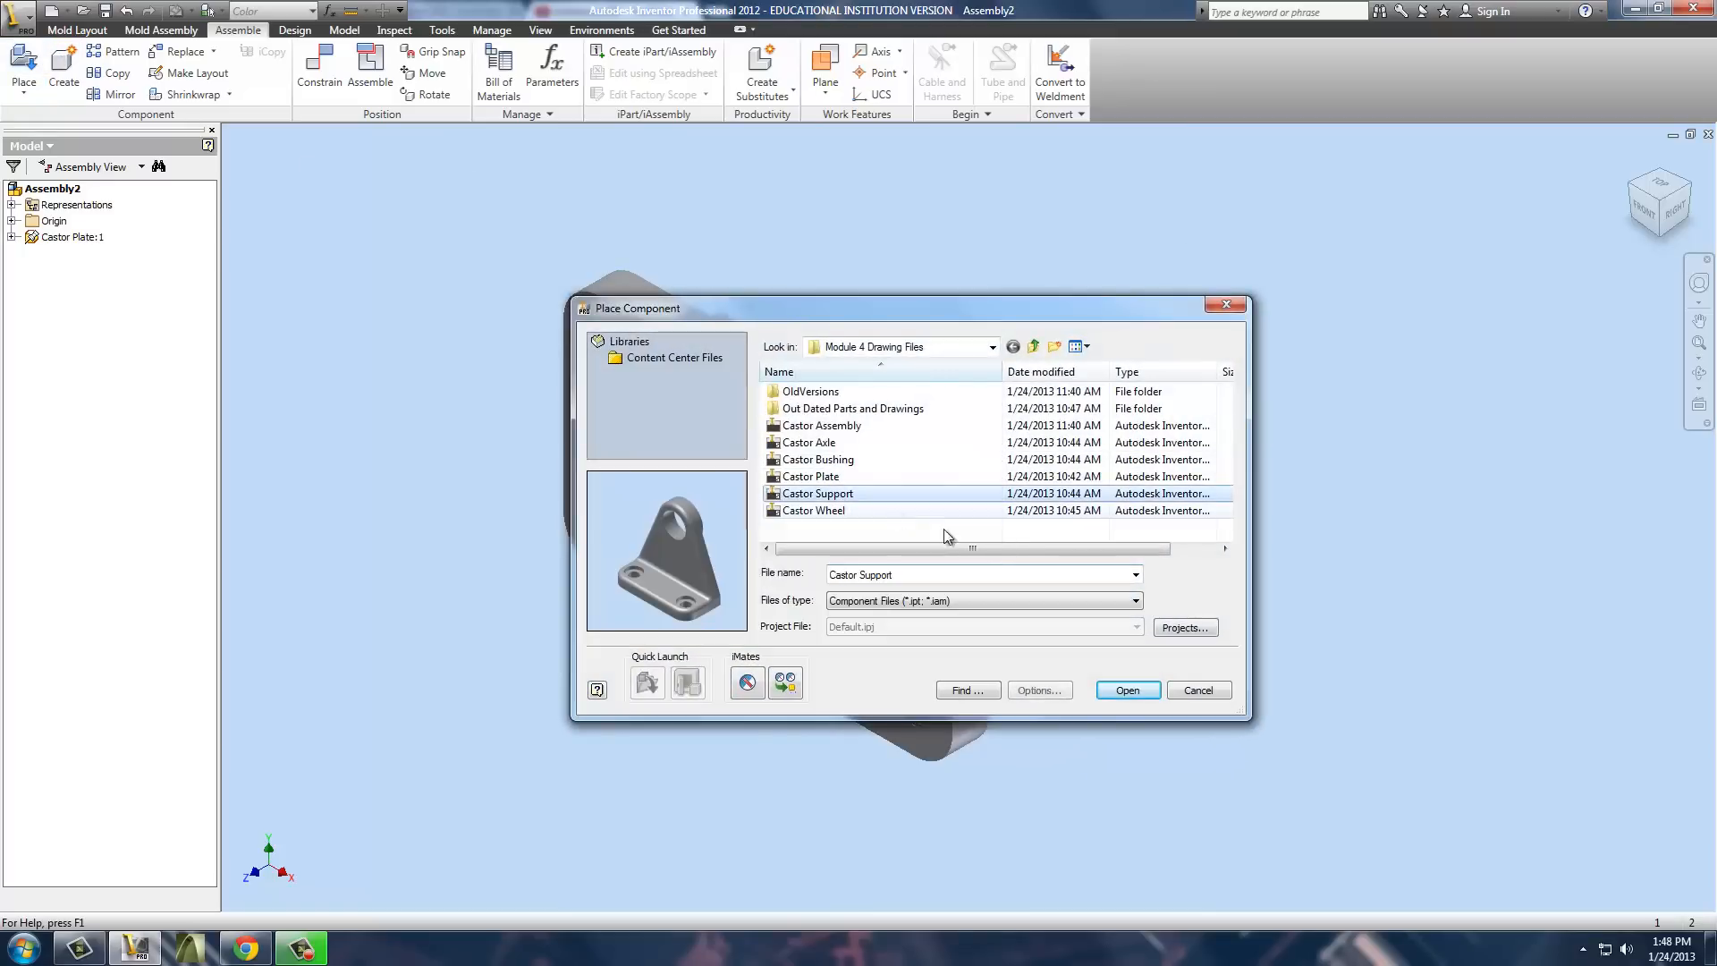
left_click(1127, 691)
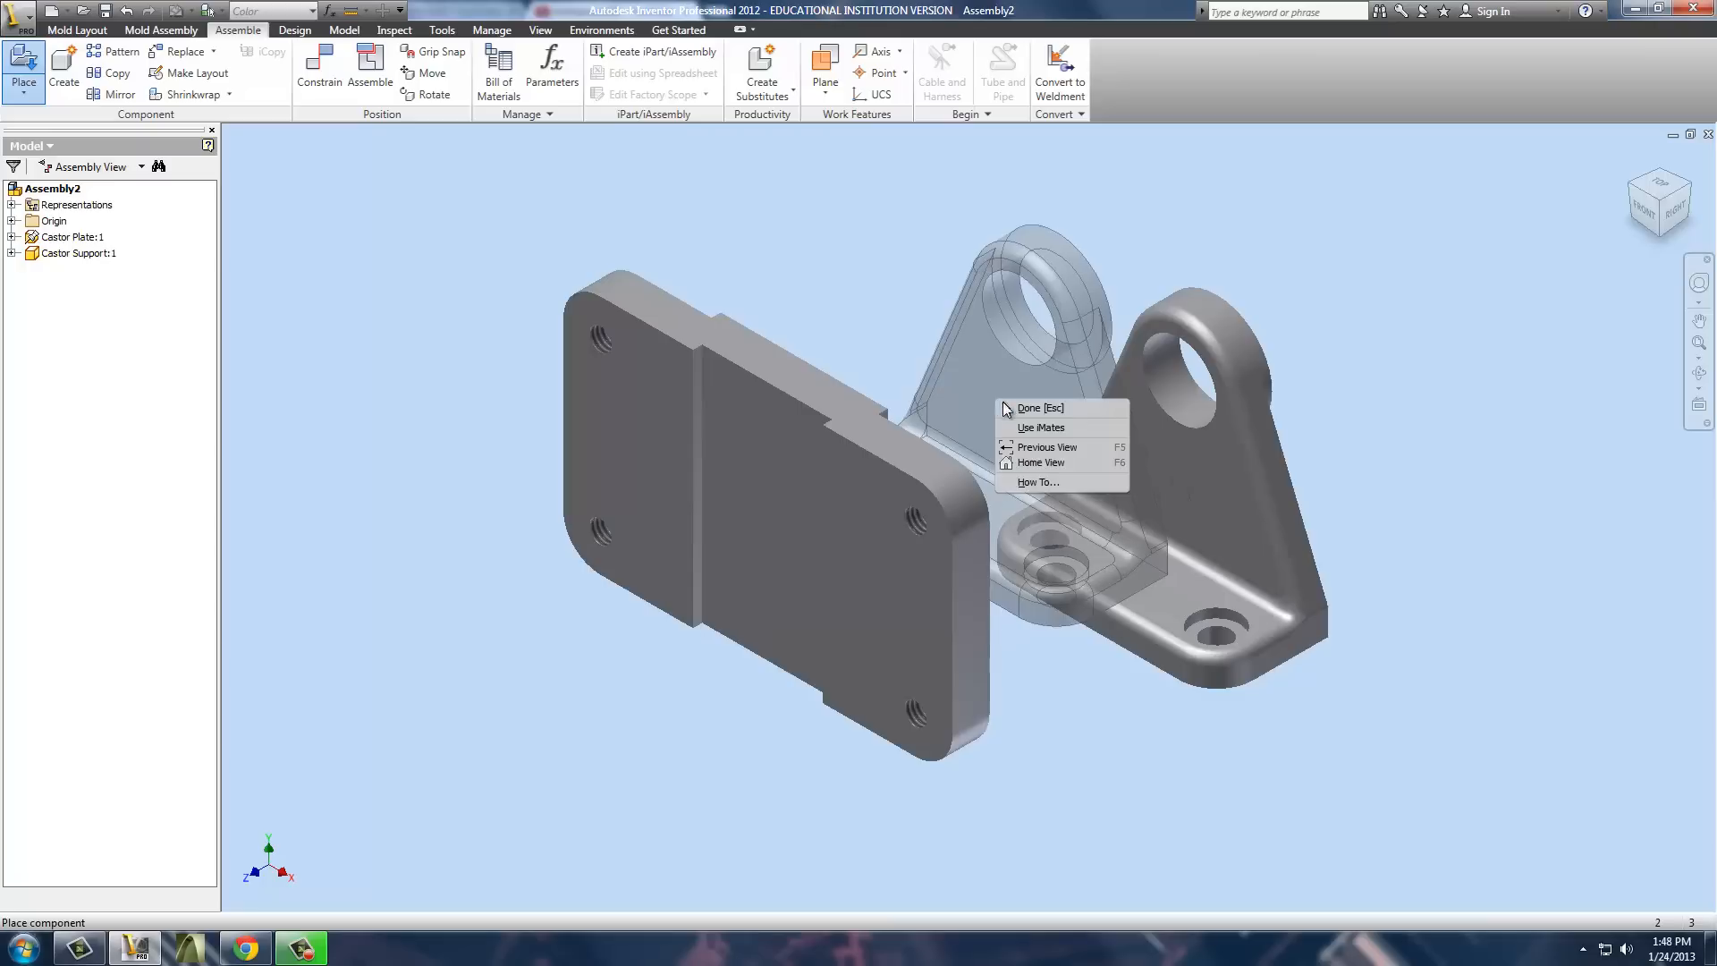
left_click(1038, 408)
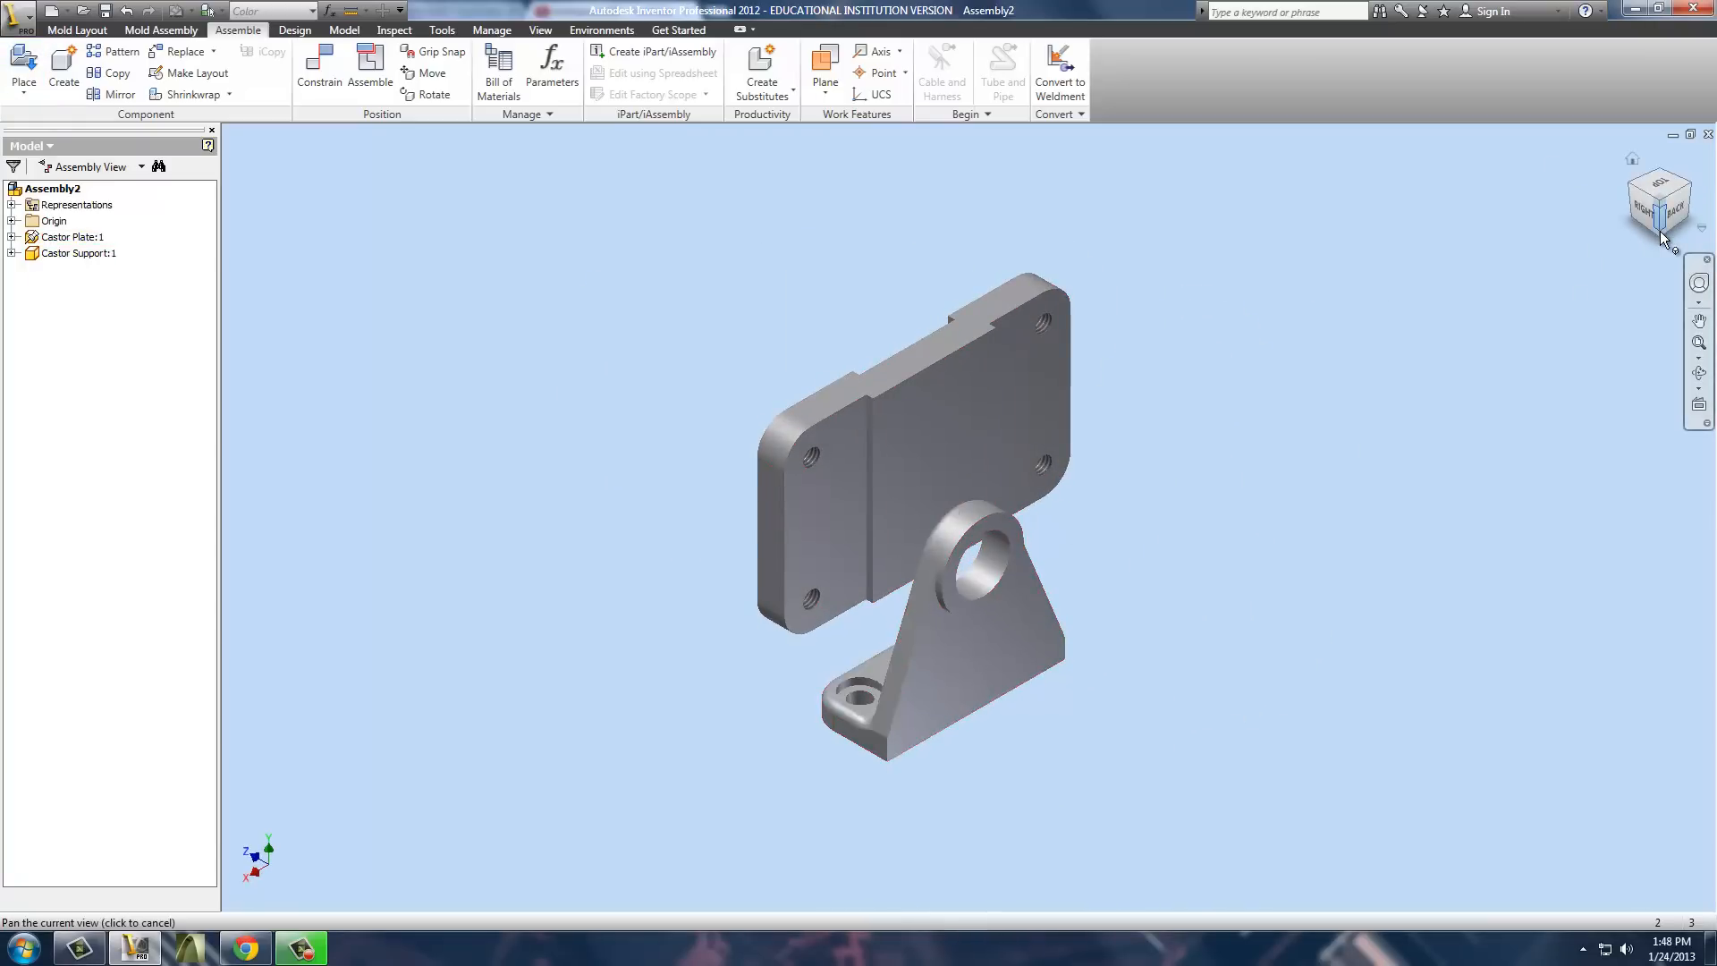
left_click(1660, 216)
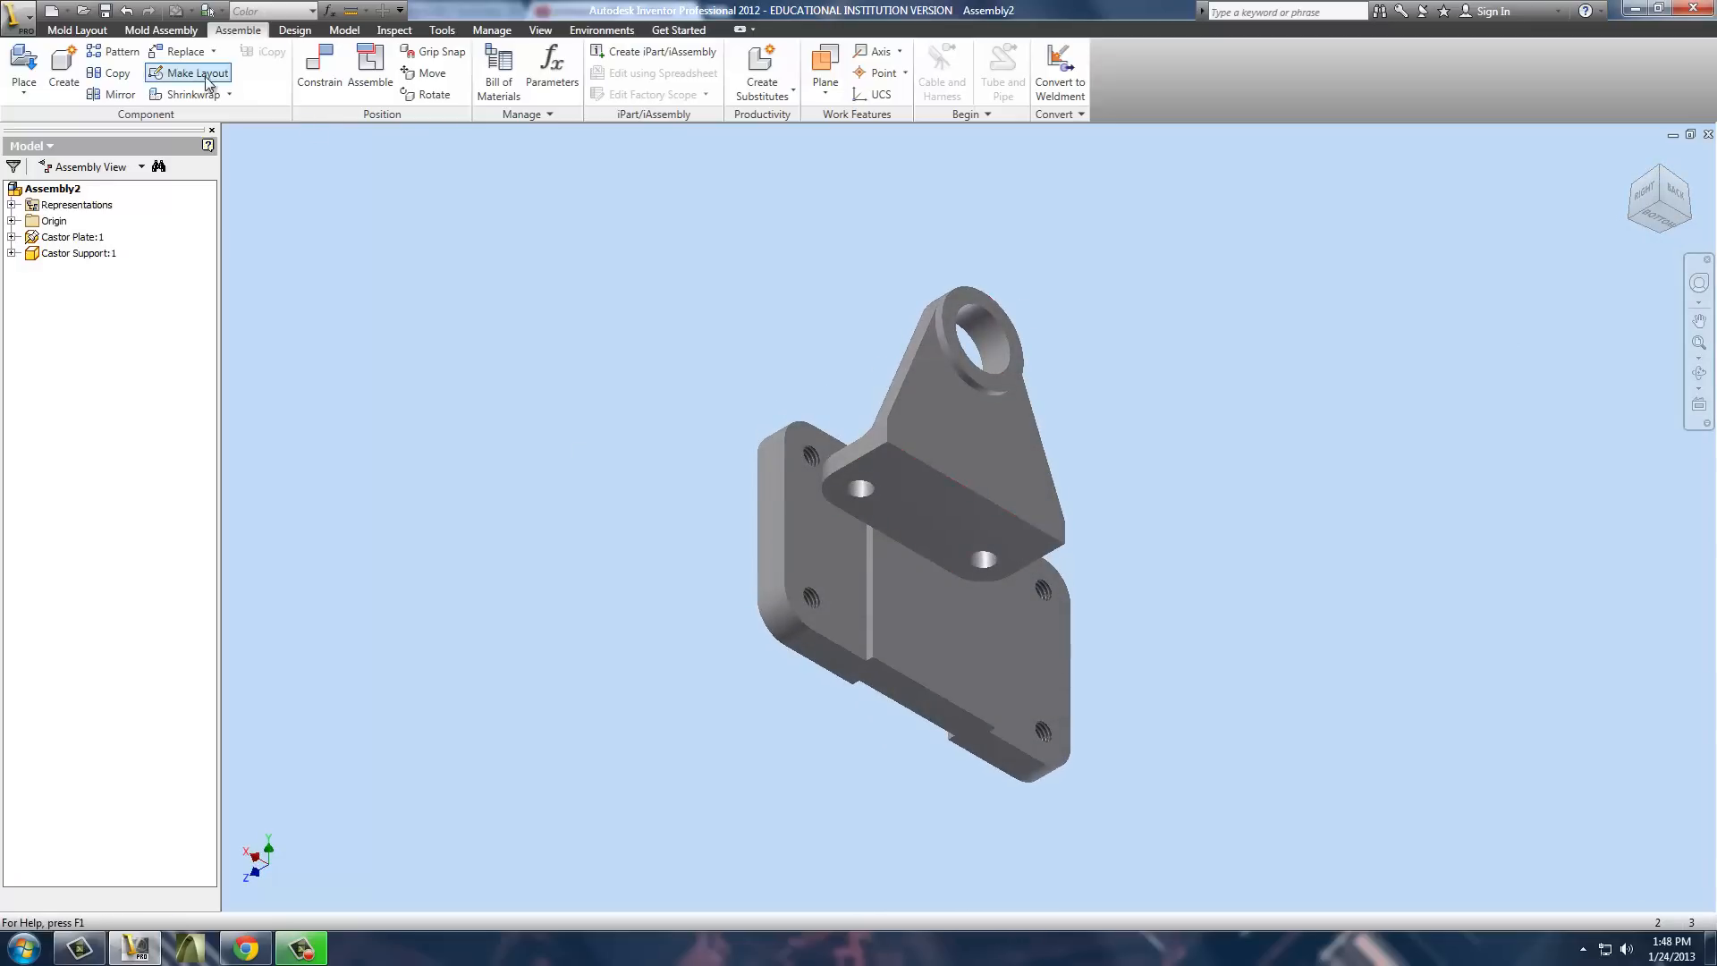
Constrain Castor Support:1 flush against the plate's mating face.
left_click(318, 66)
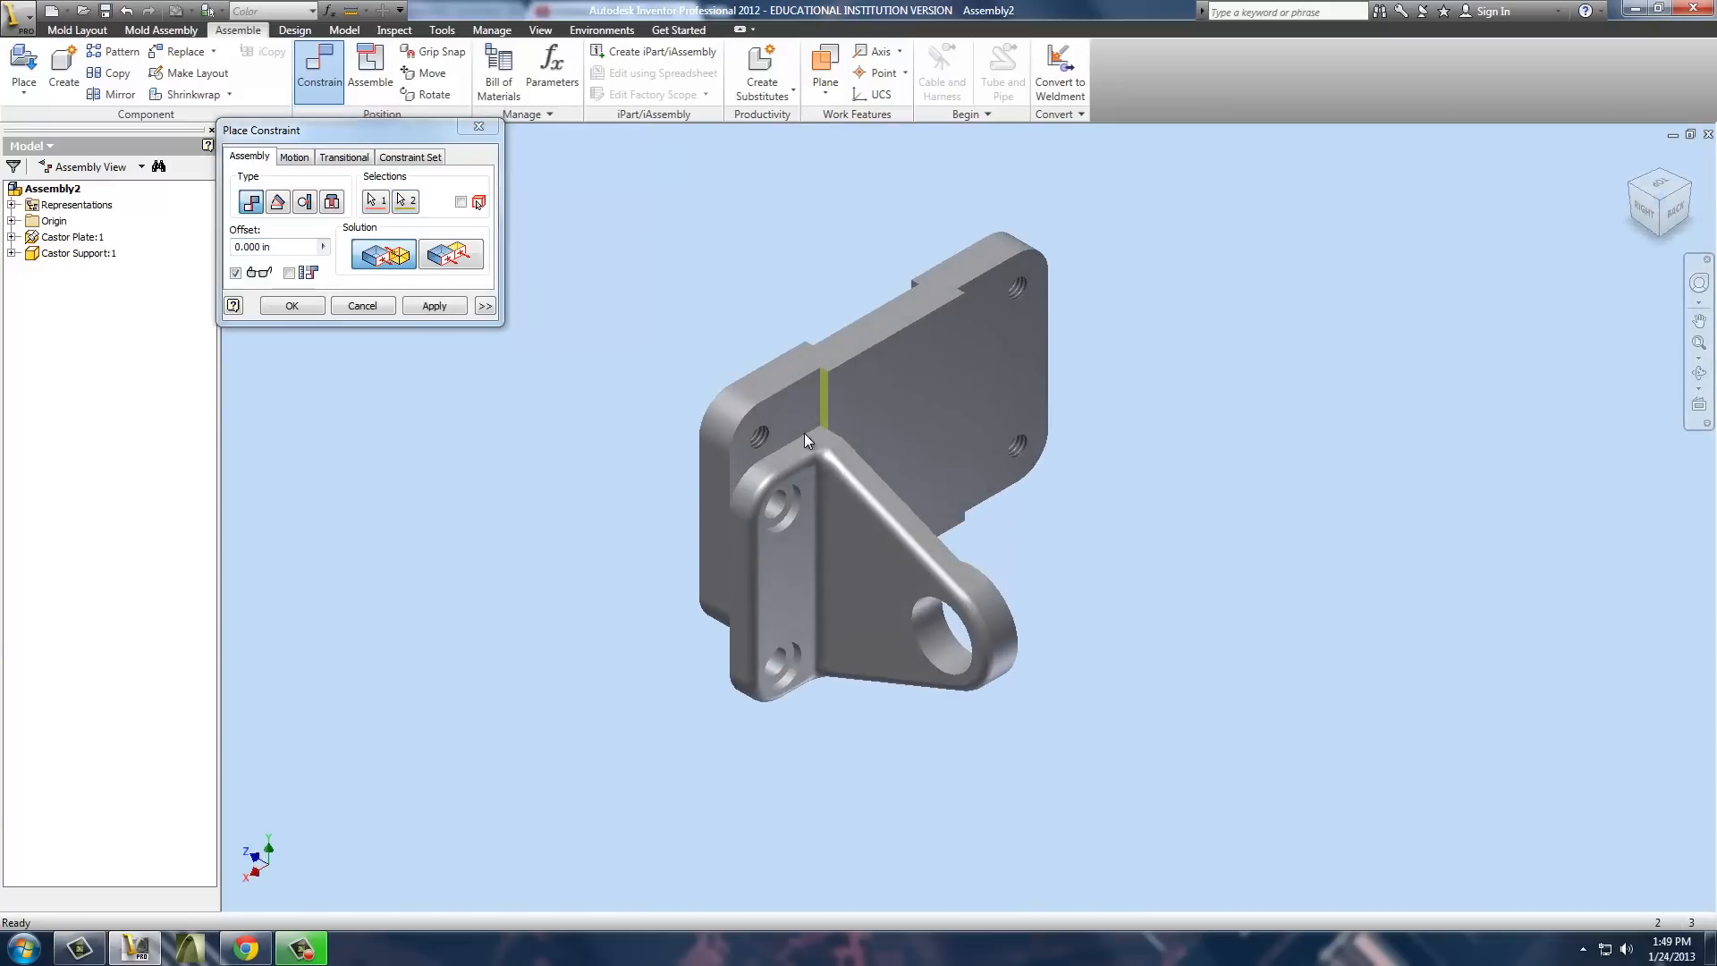
mouse_move(650, 349)
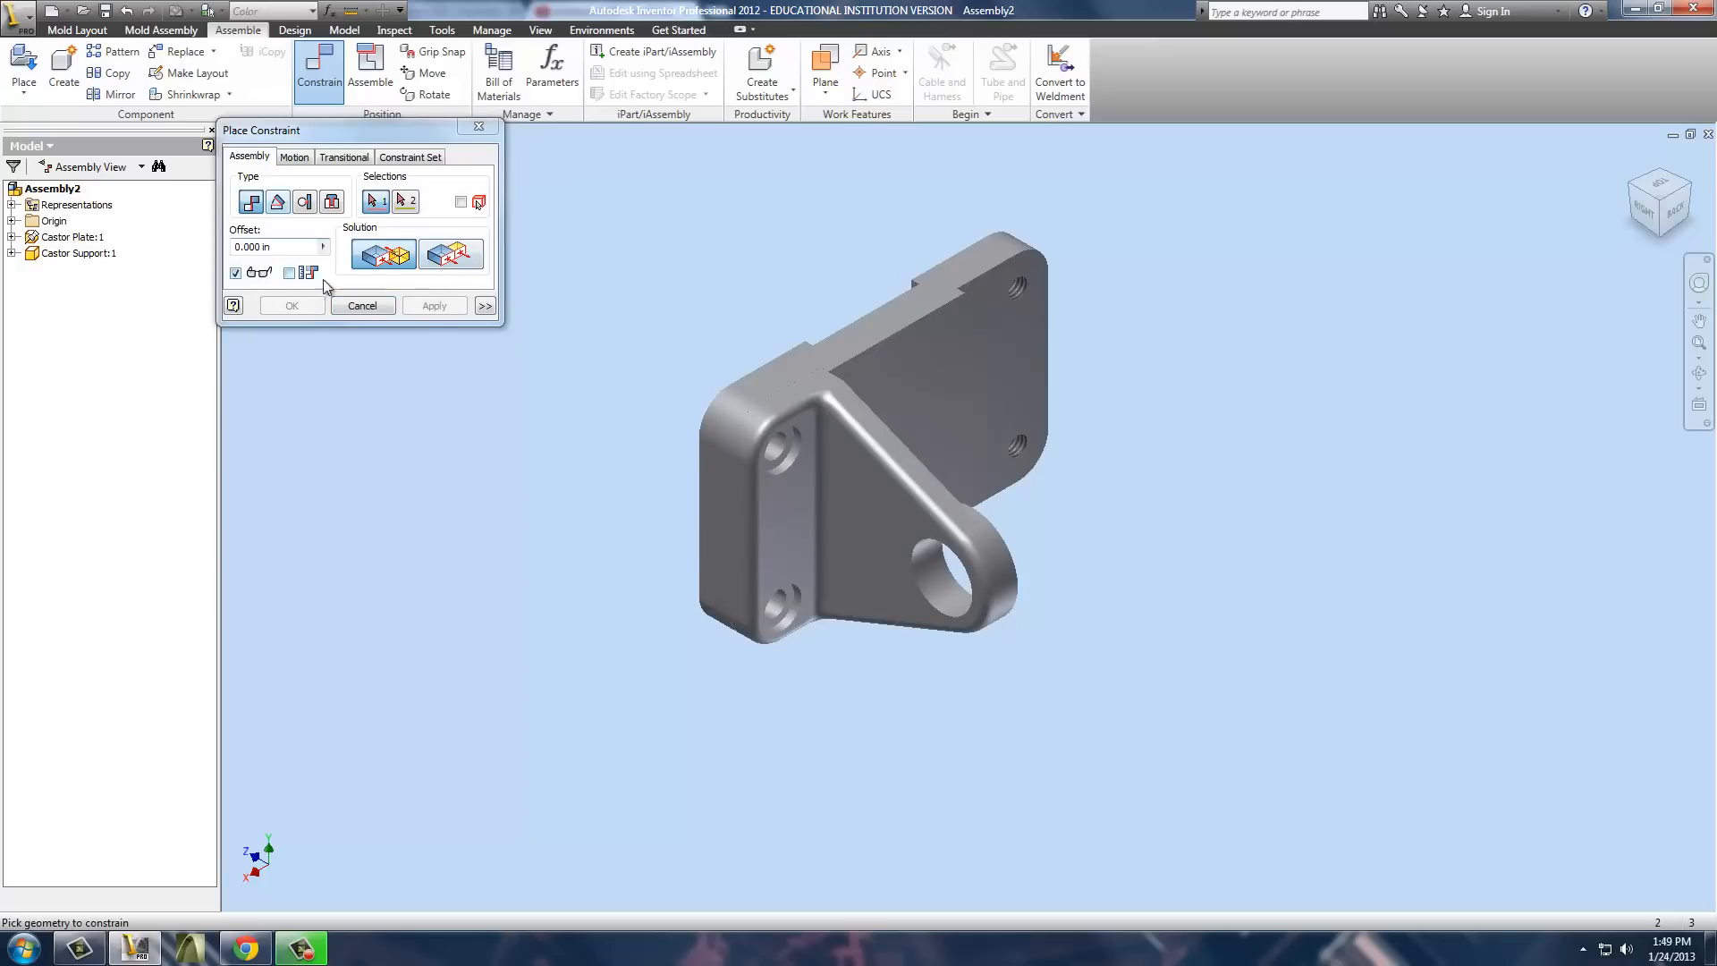
left_click(539, 31)
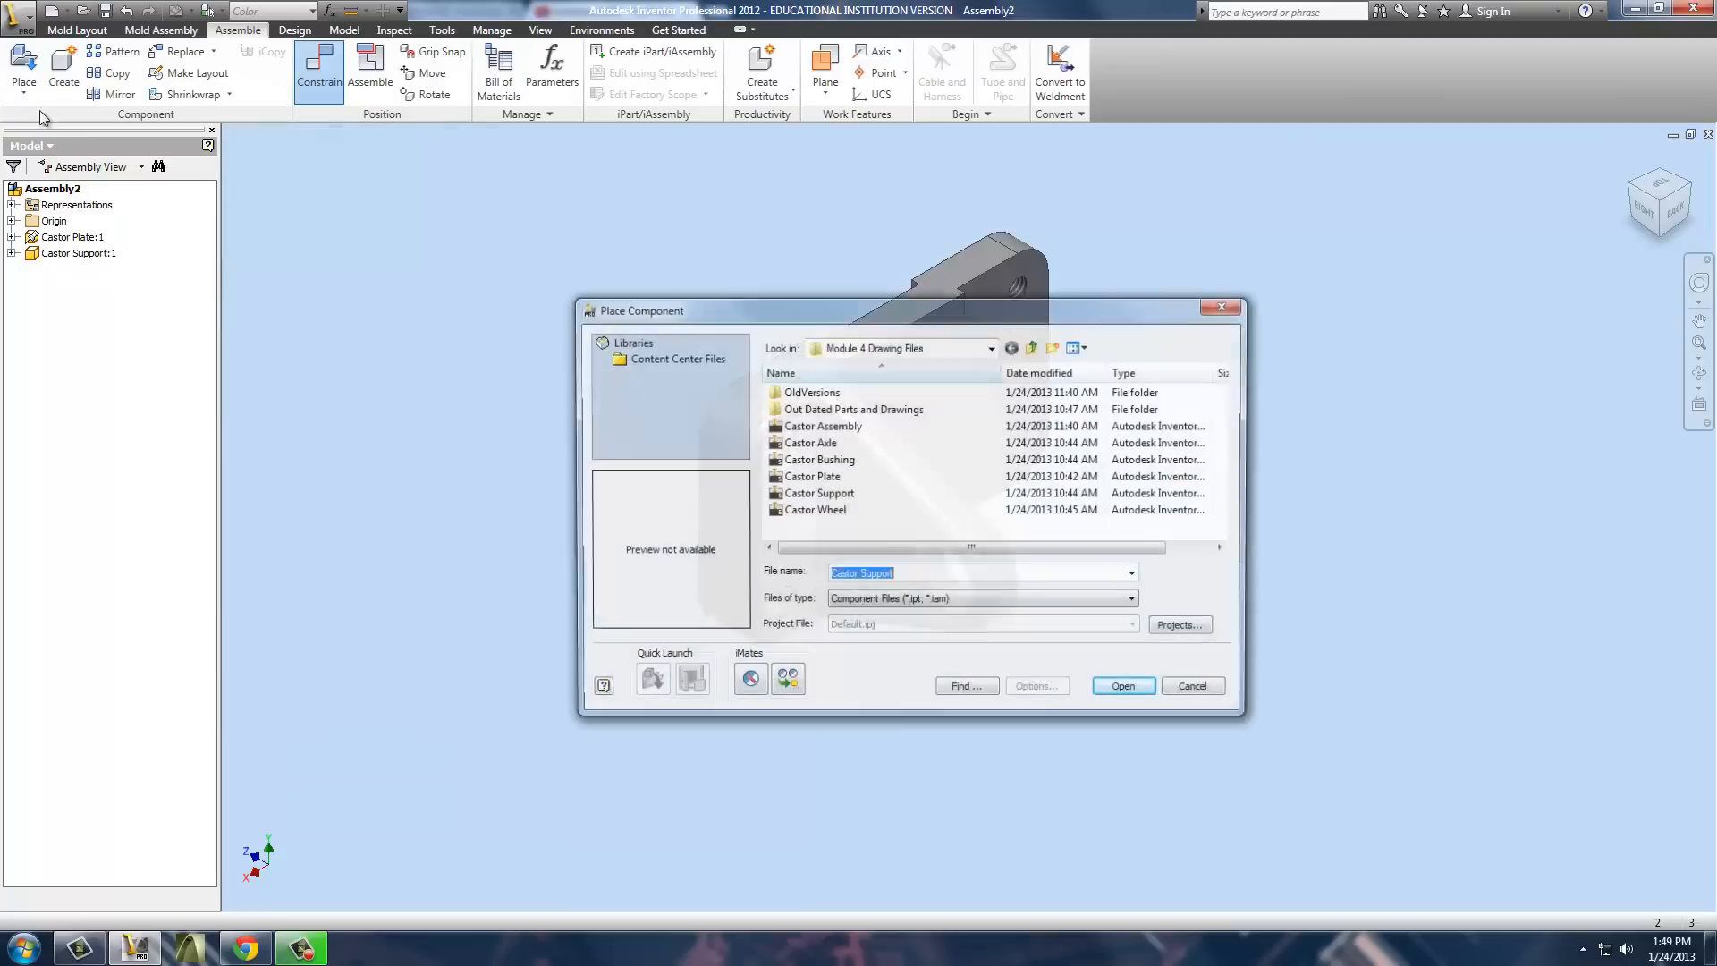
Place a second Castor Support next to the plate and end placement with Done.
left_click(819, 494)
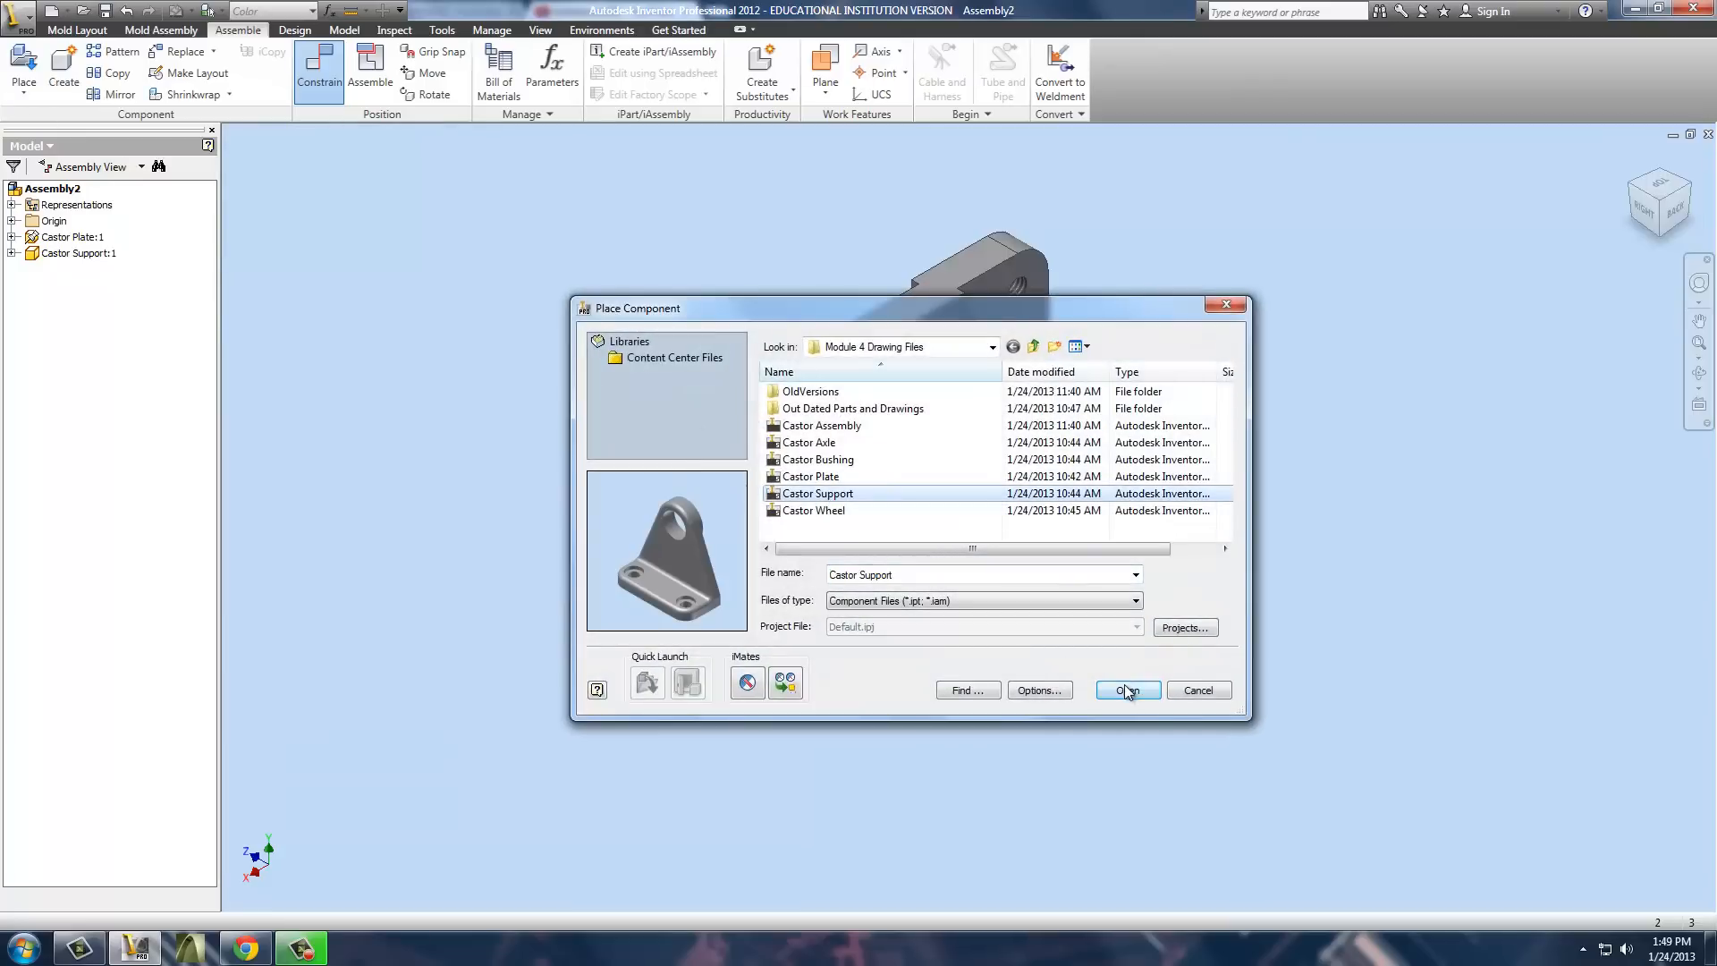
left_click(1127, 690)
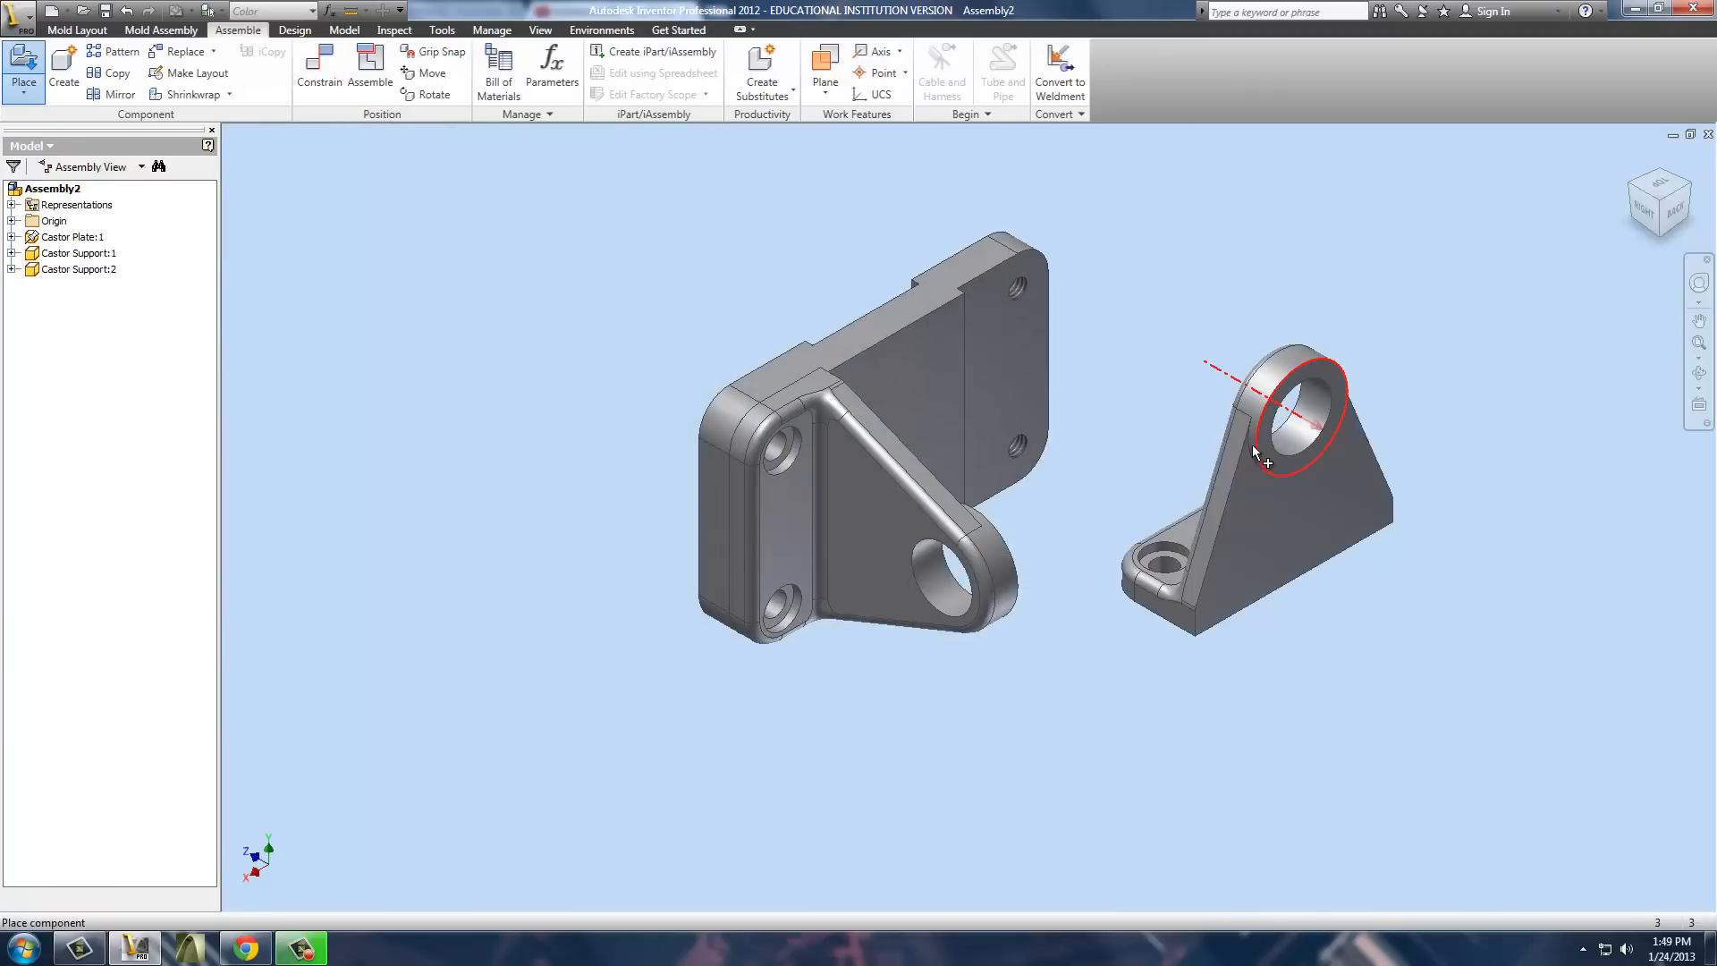
right_click(1256, 454)
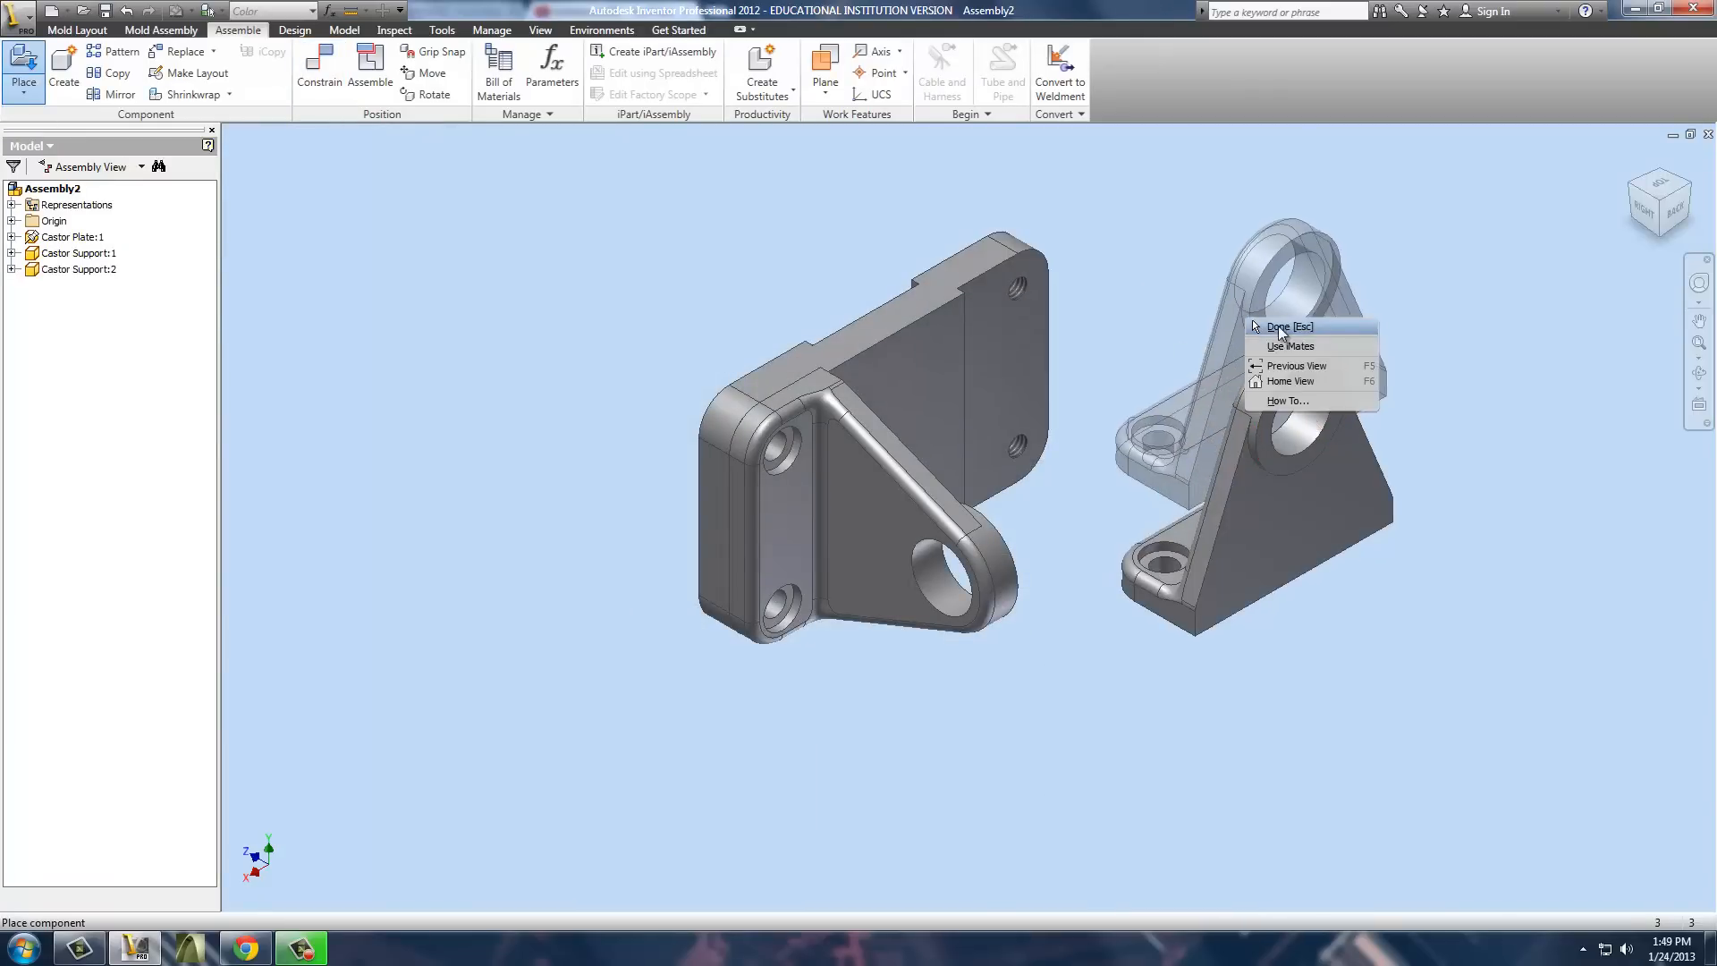
left_click(1290, 328)
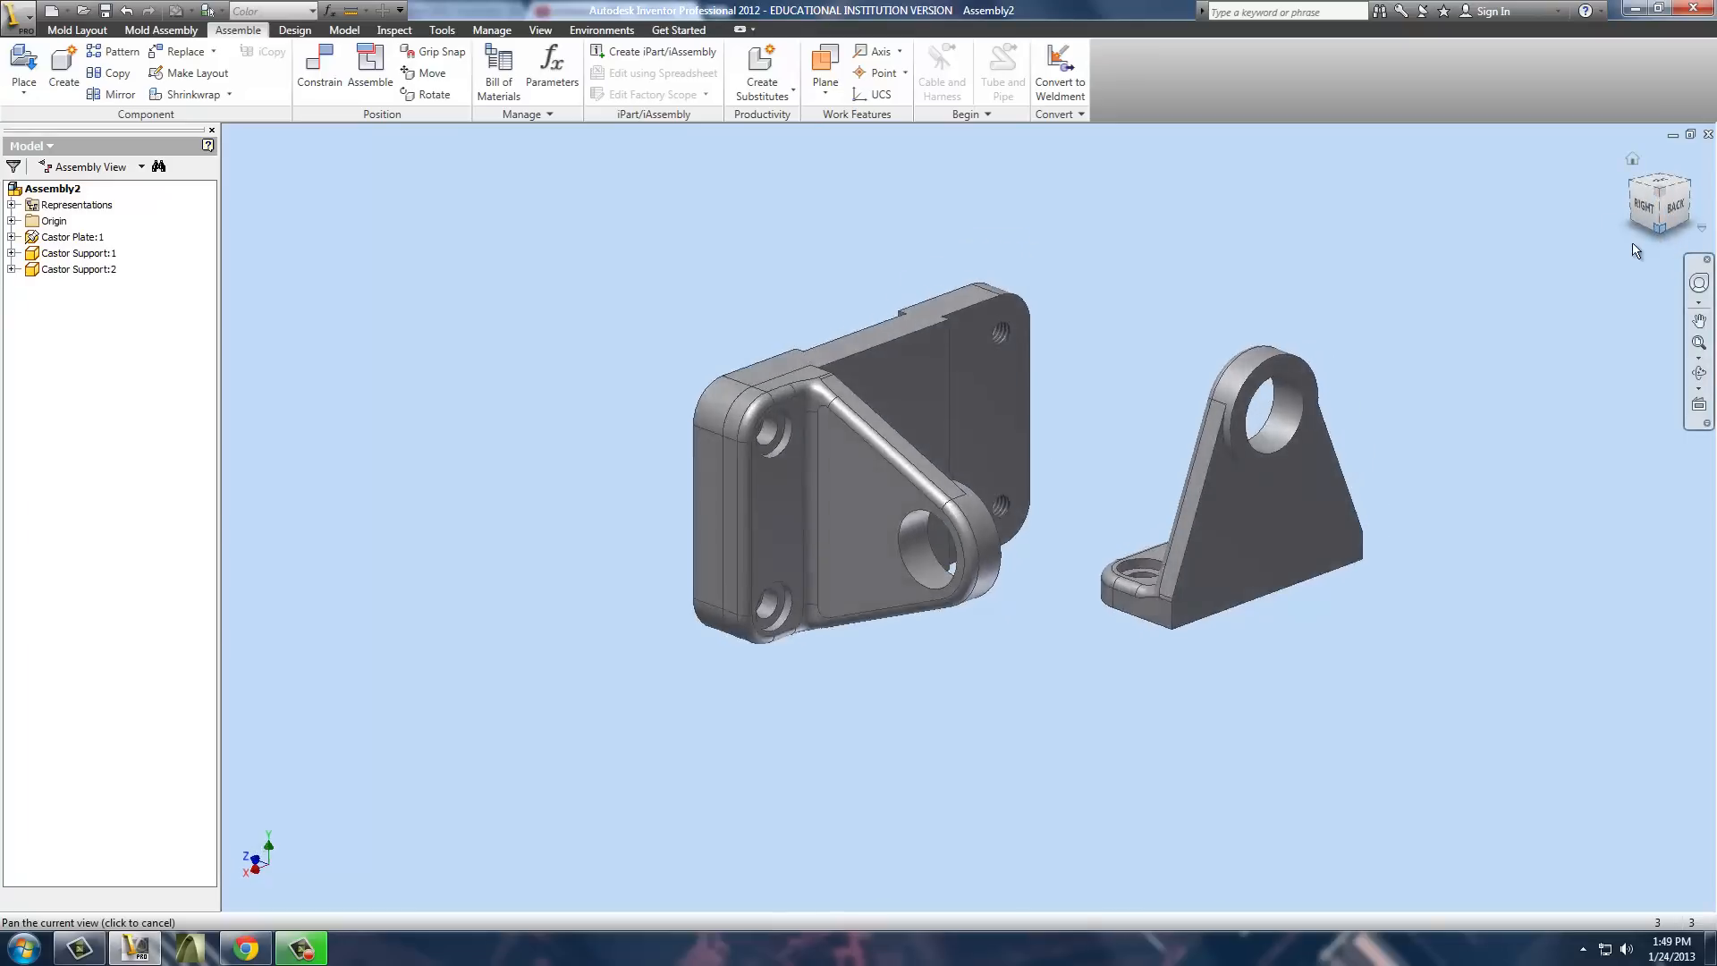
Constrain Castor Support:2 onto the plate opposite the first support.
left_click(318, 66)
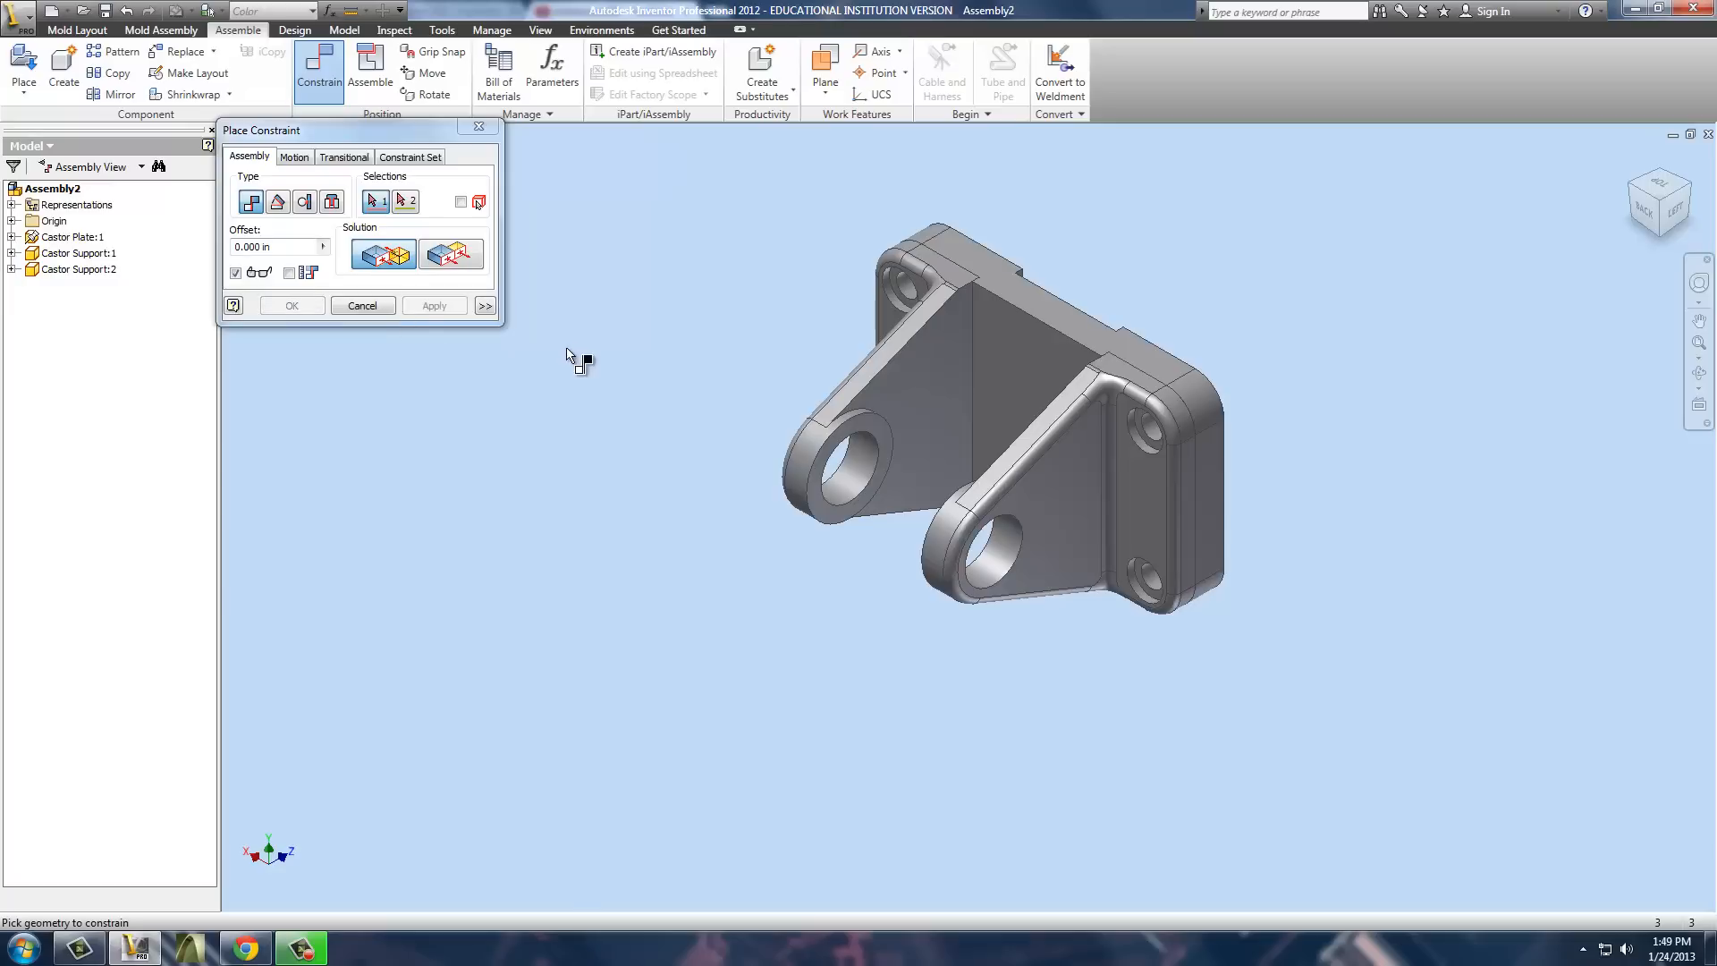
mouse_move(391, 281)
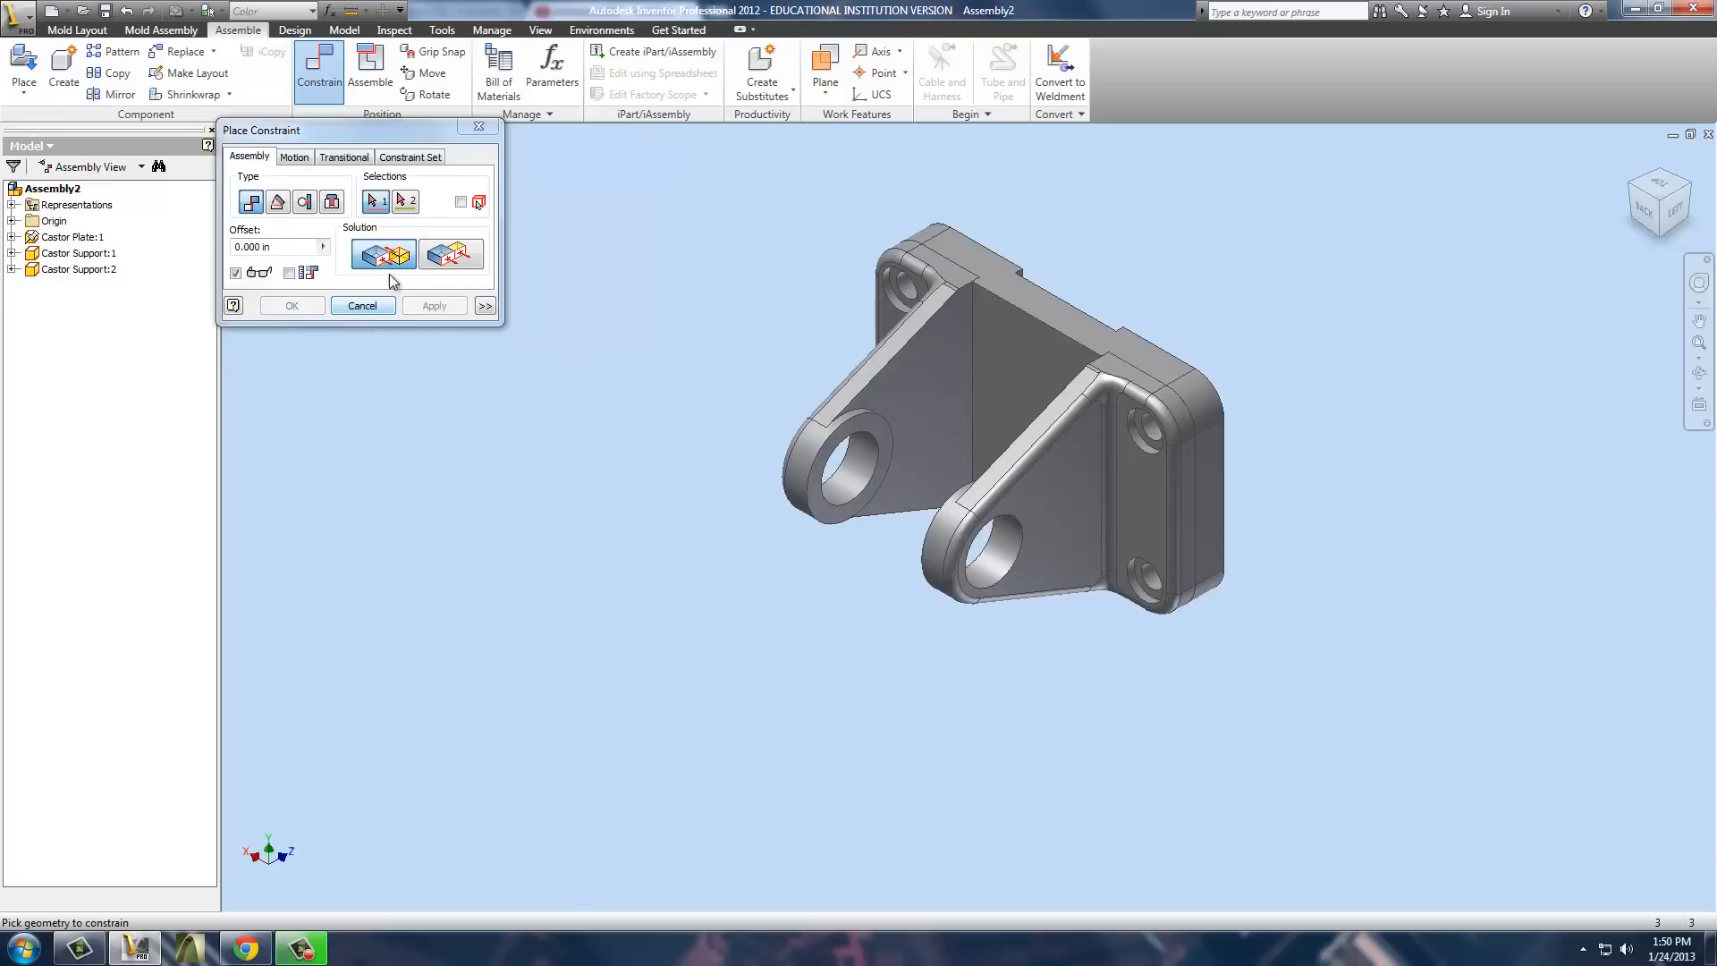
left_click(24, 68)
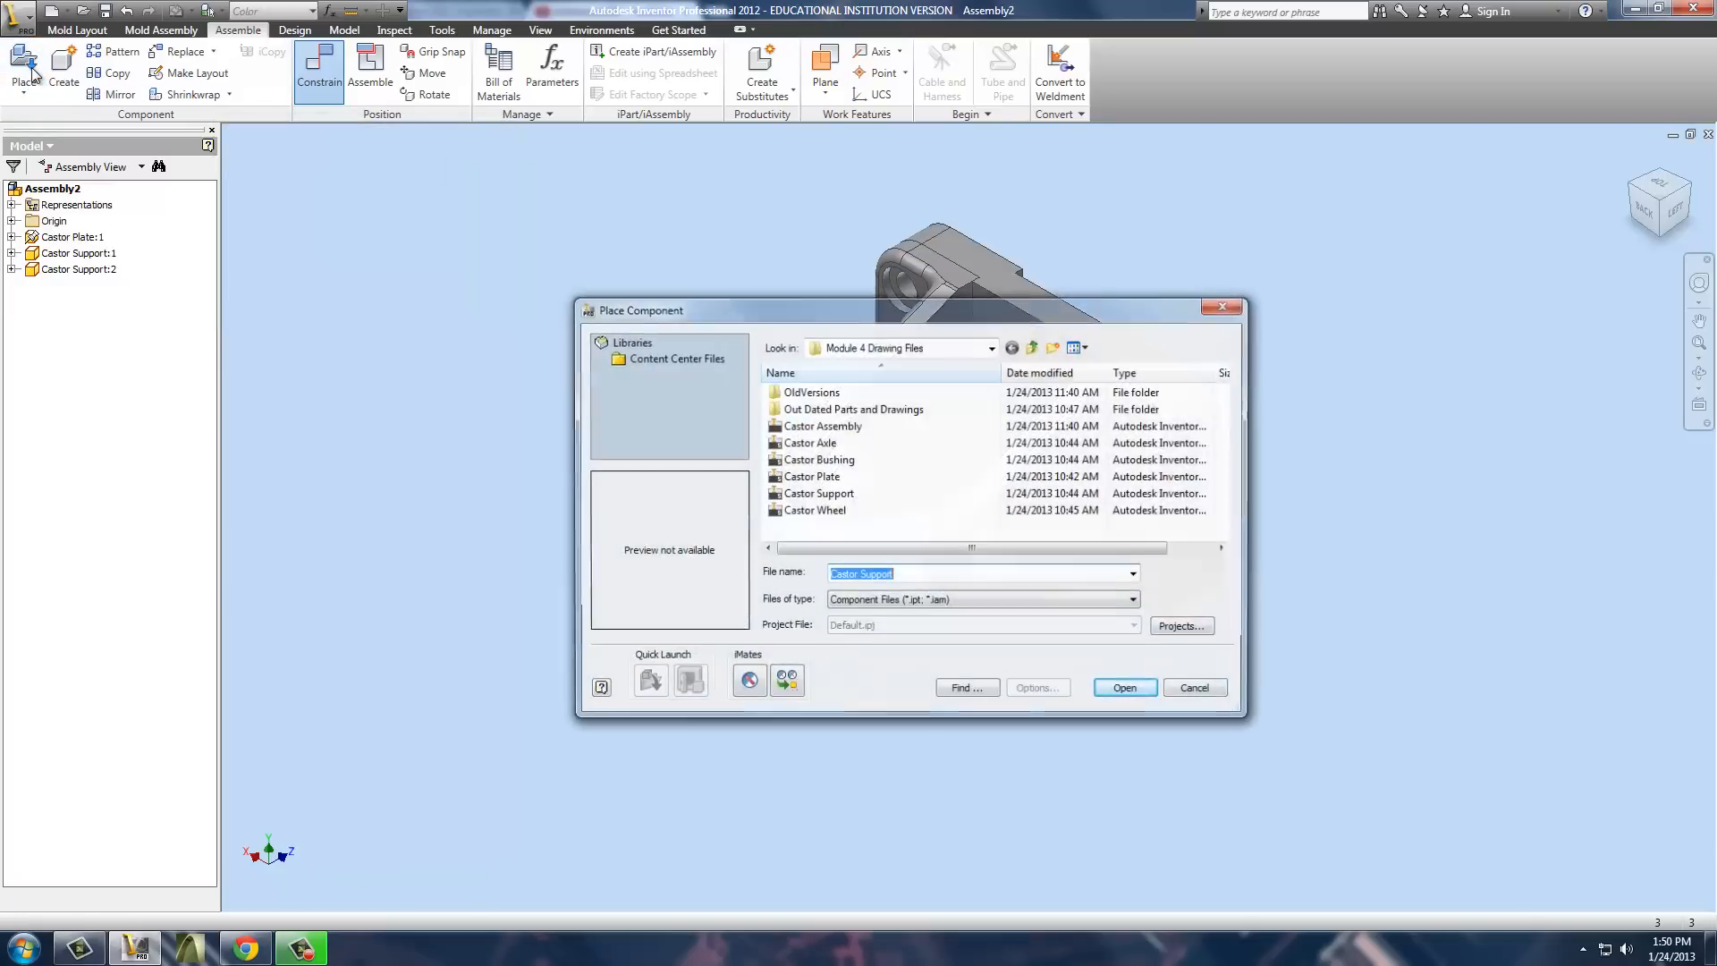
Place a Castor Bushing and insert-constrain its rim into the first support's hole.
left_click(817, 460)
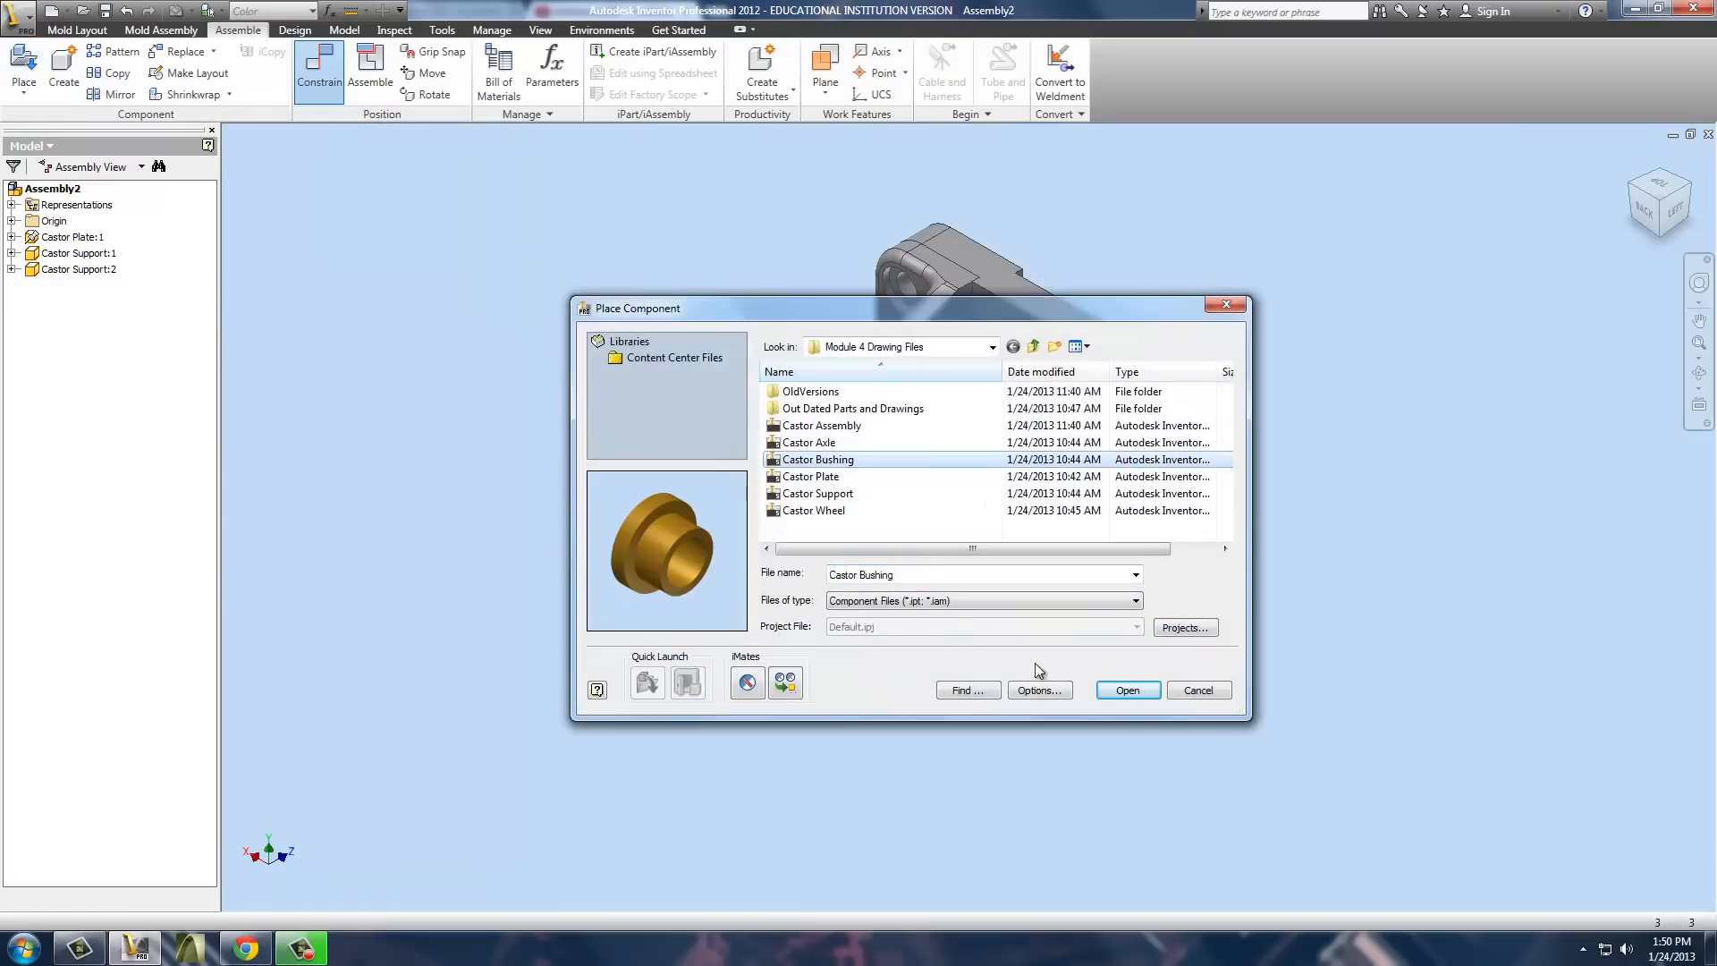
left_click(1125, 691)
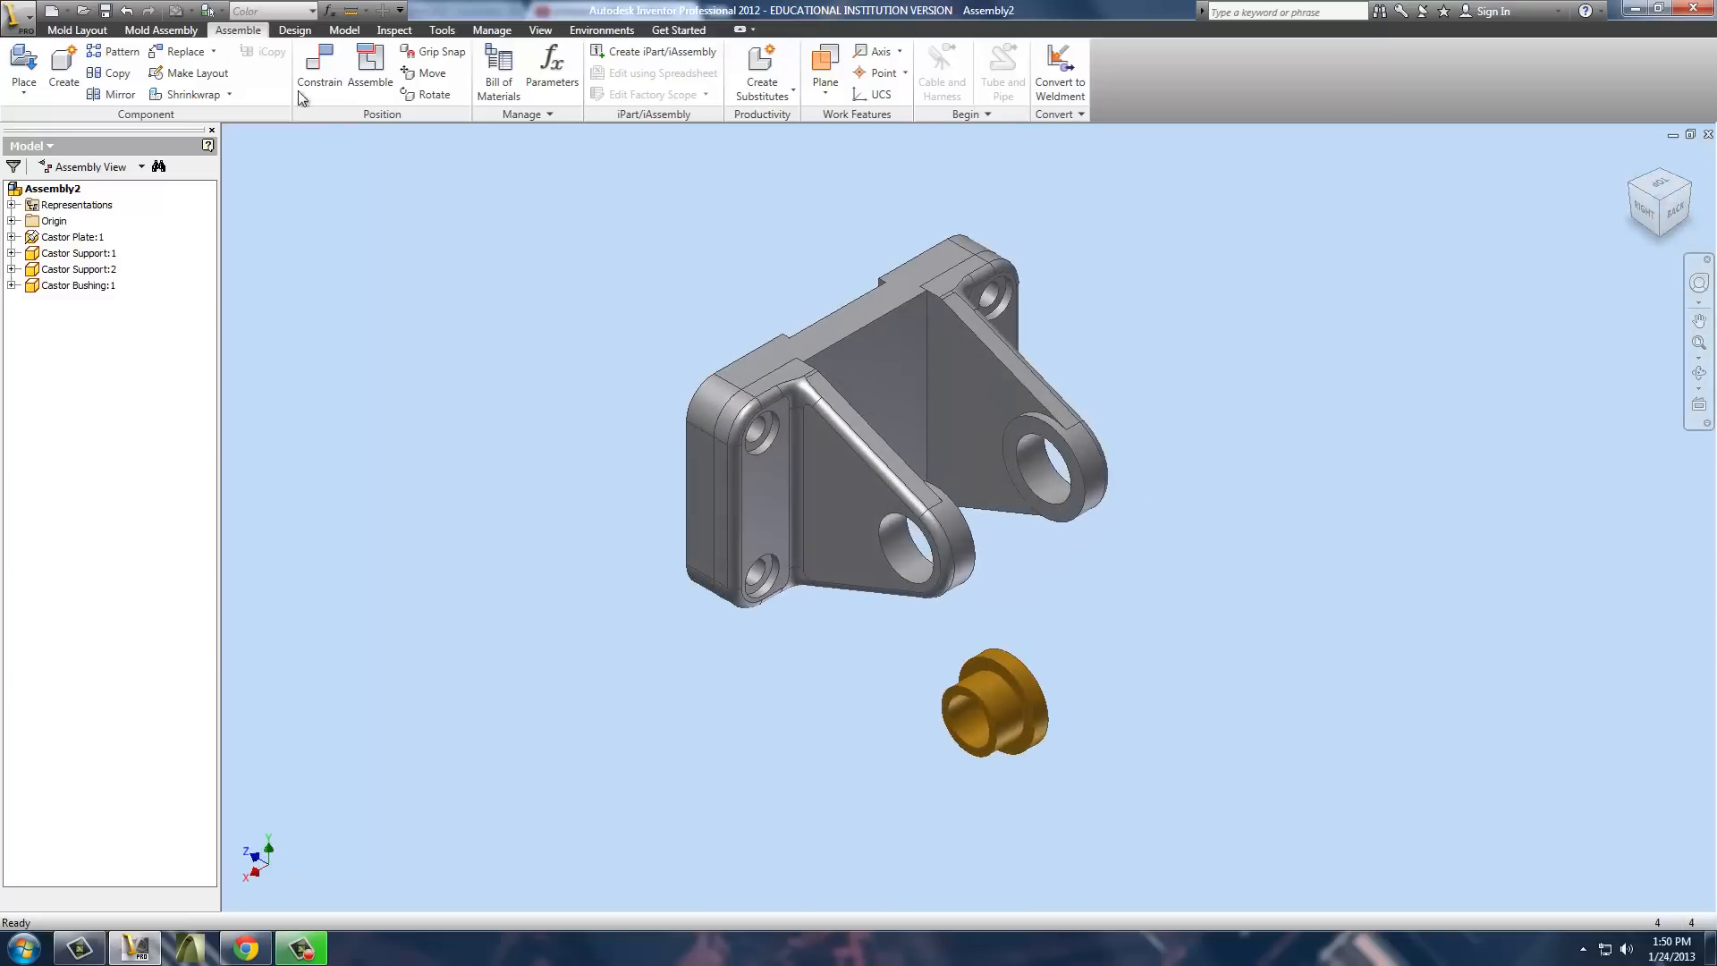
left_click(318, 66)
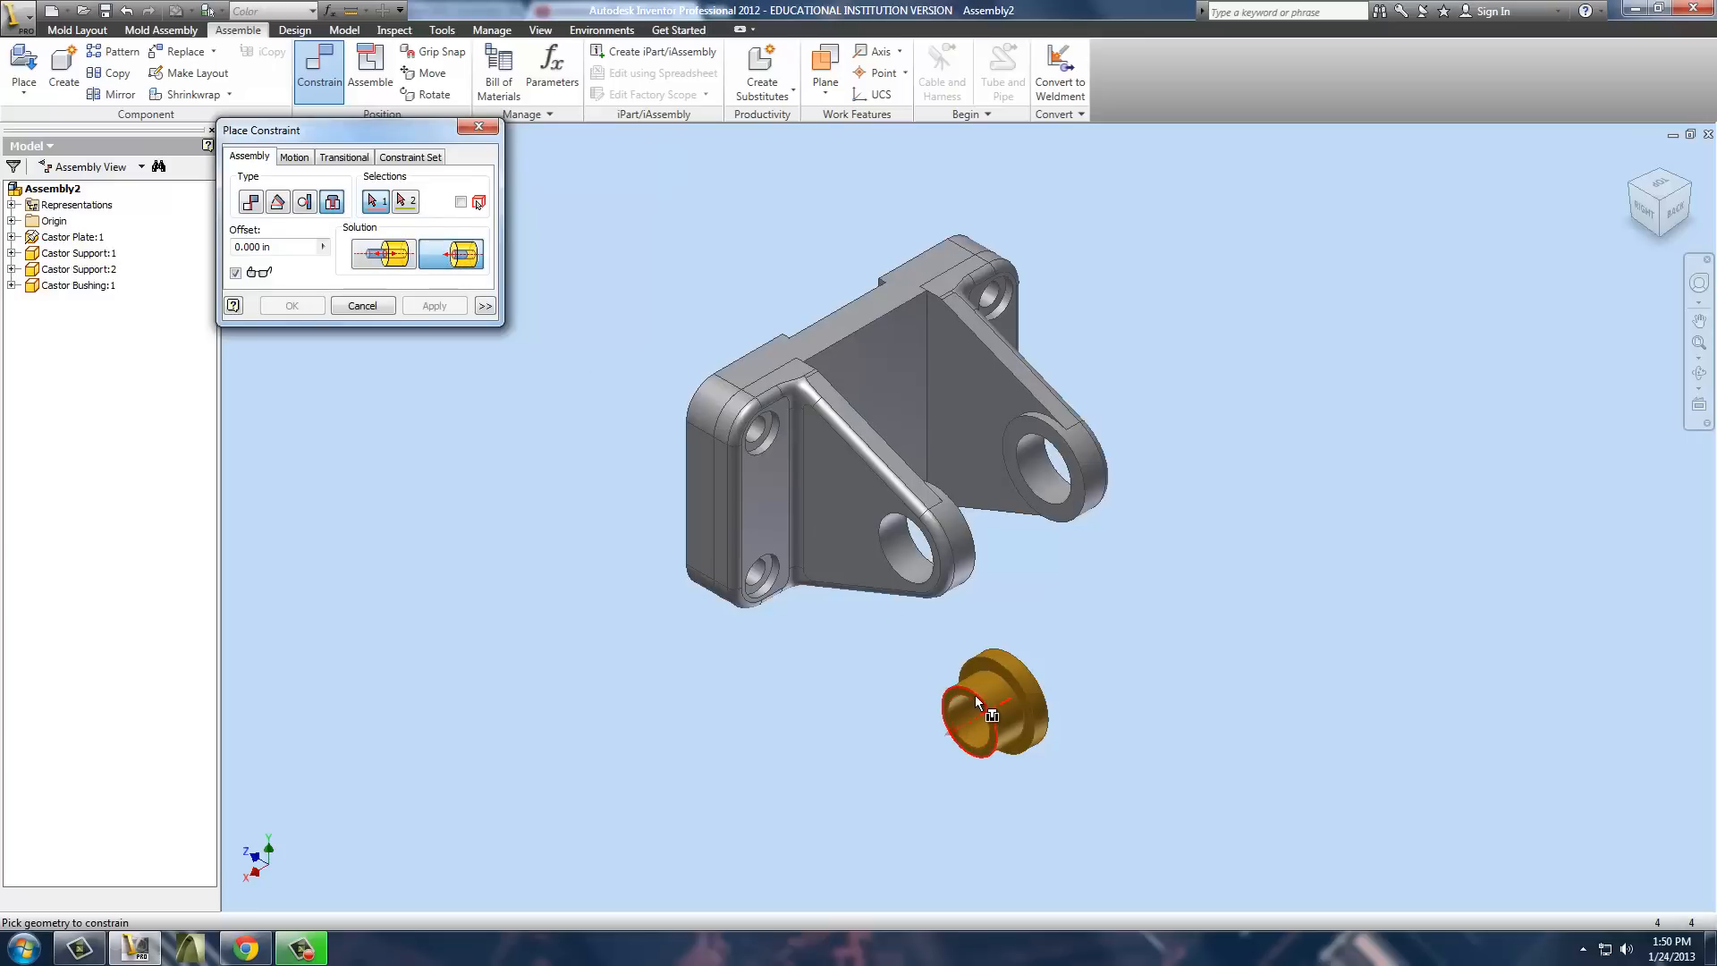
left_click(975, 701)
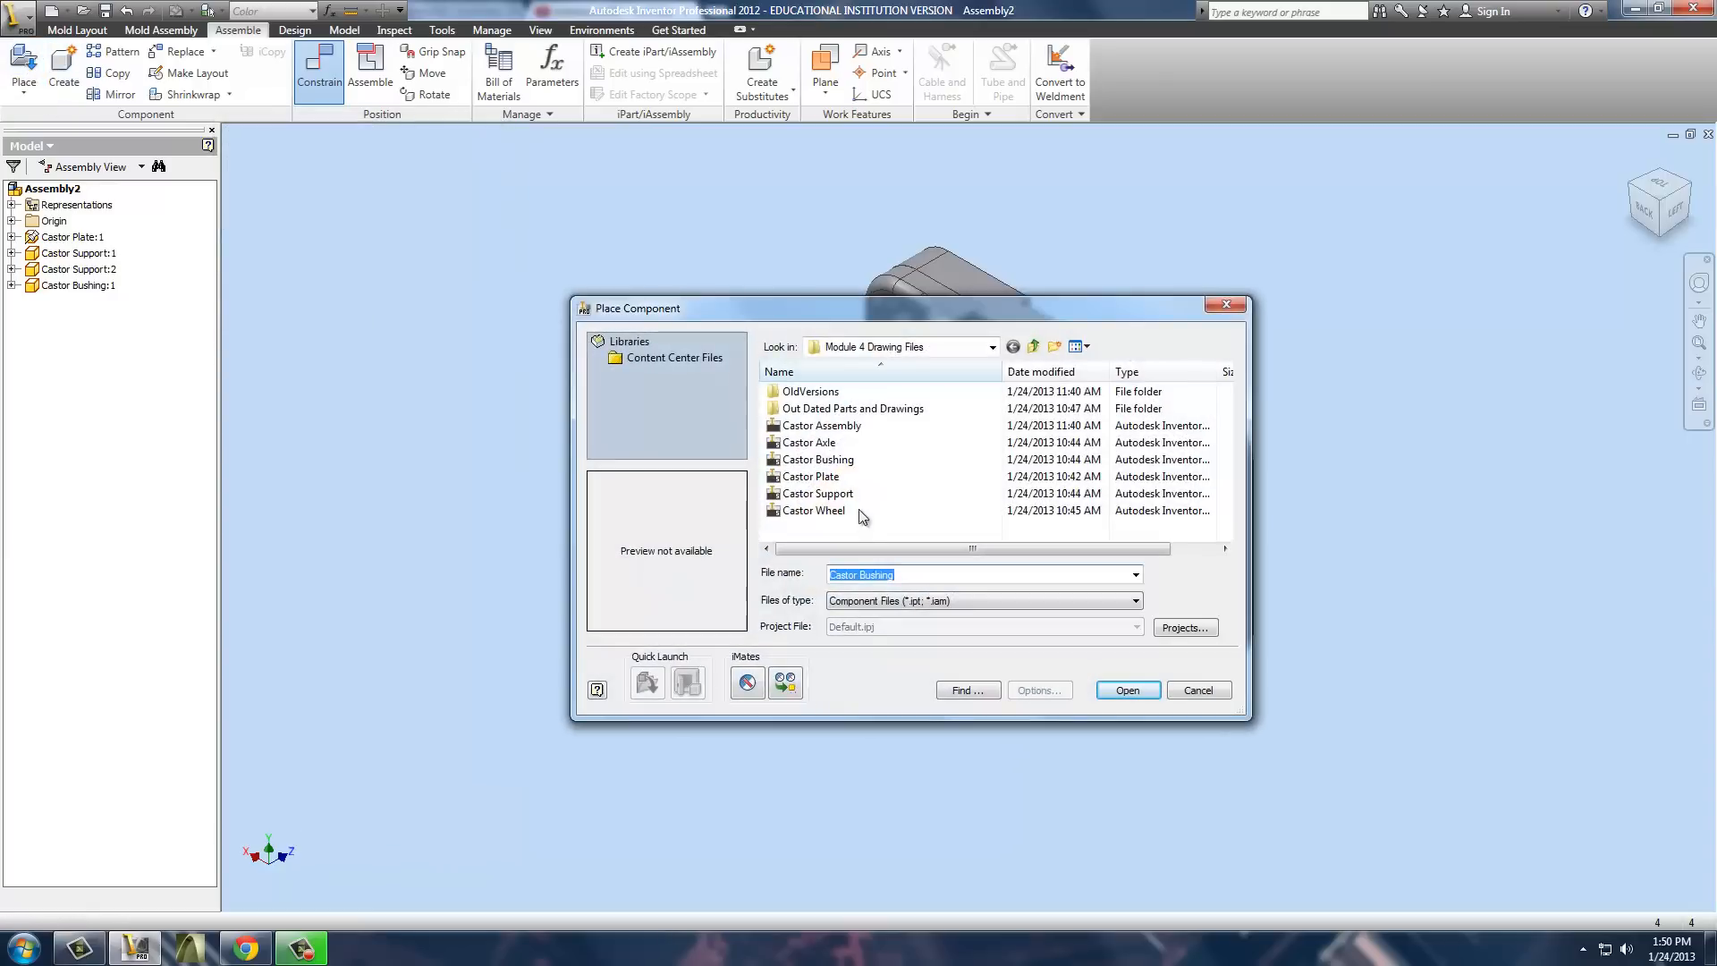
Place a second Castor Bushing and drag it near the supports.
left_click(818, 460)
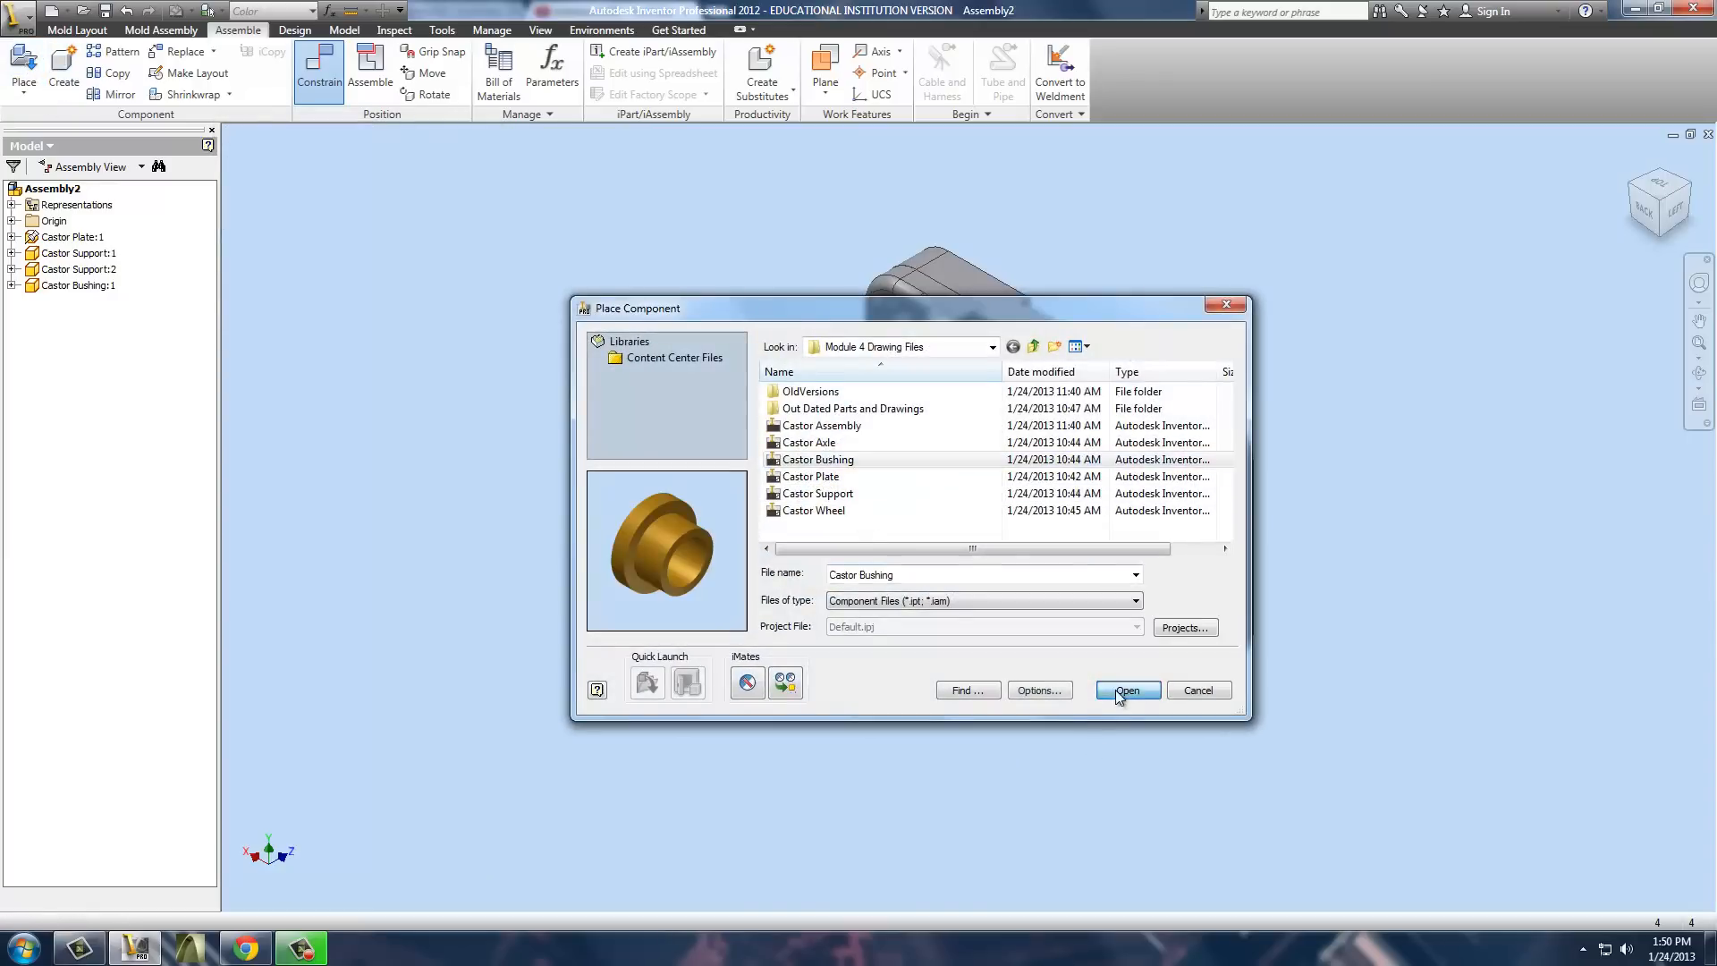
left_click(1127, 690)
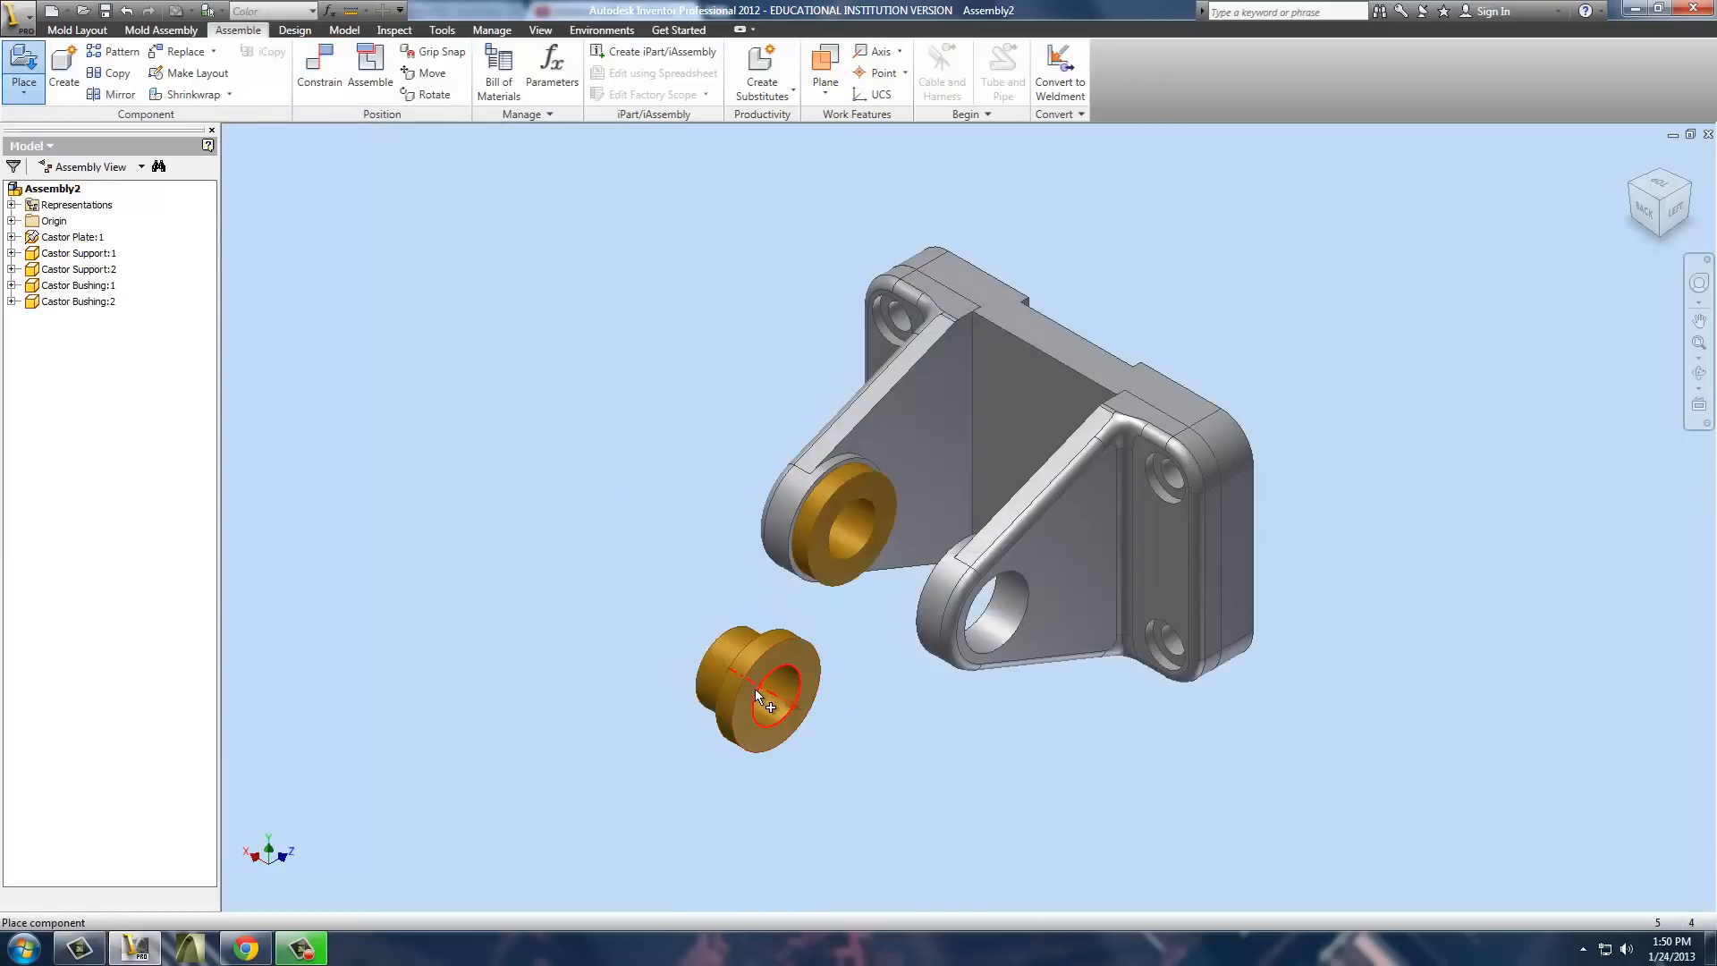
left_click_drag(755, 691, 1414, 301)
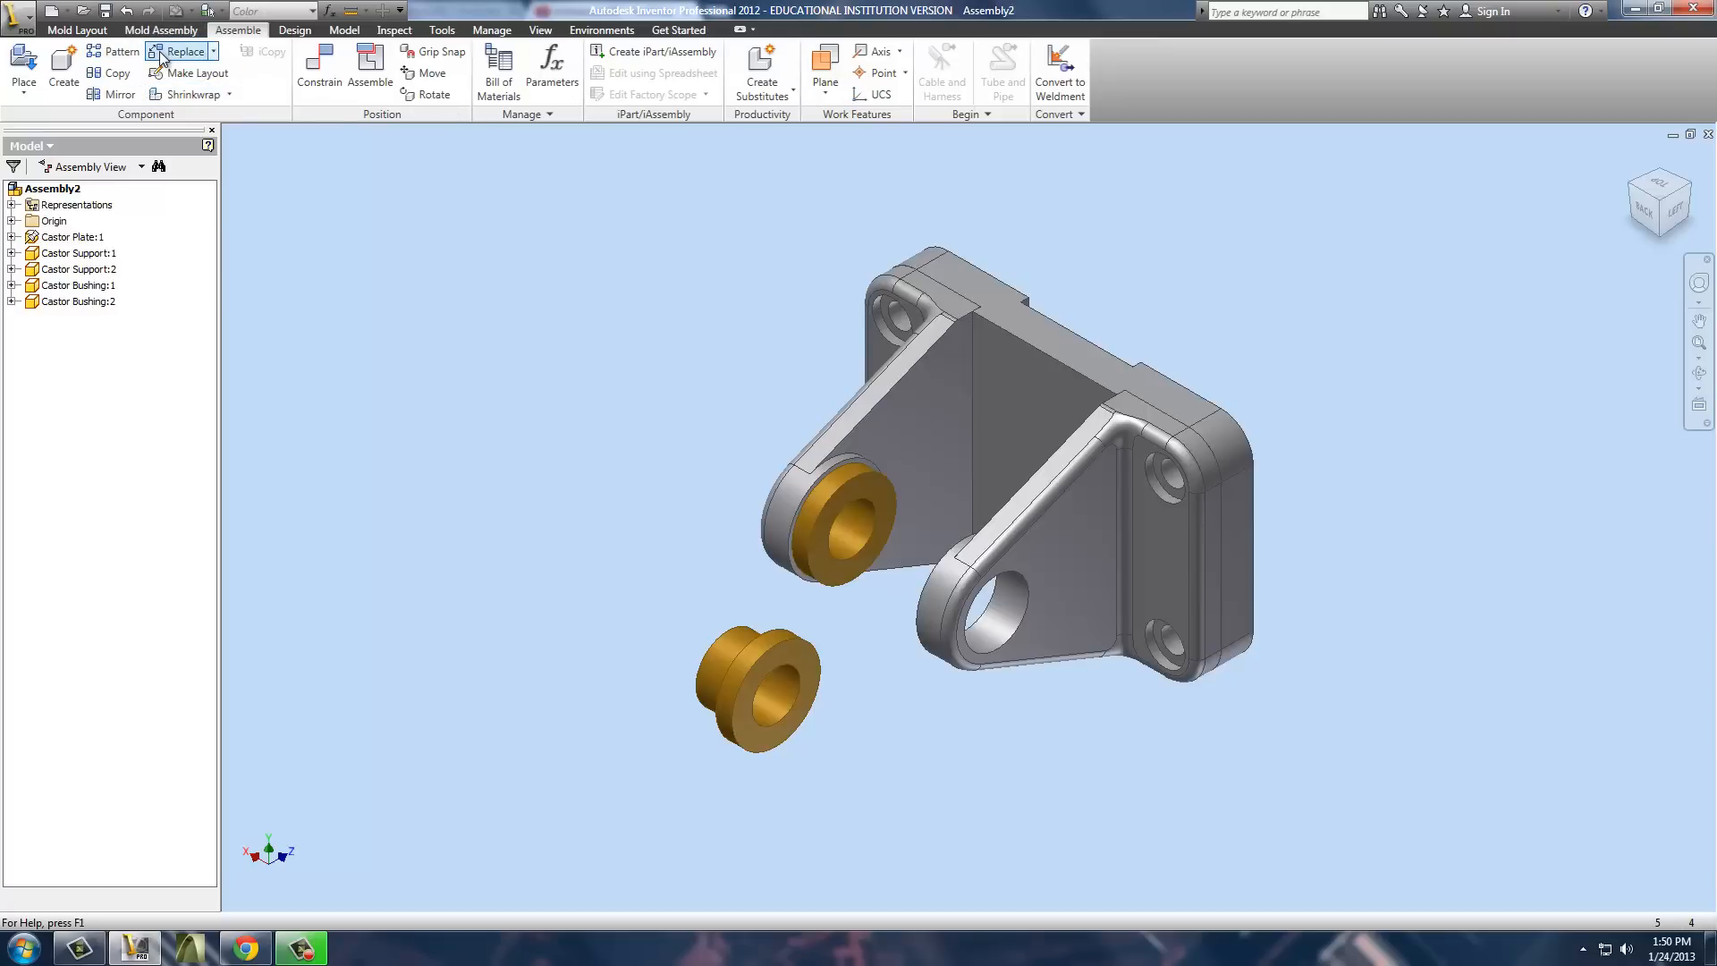
left_click(435, 95)
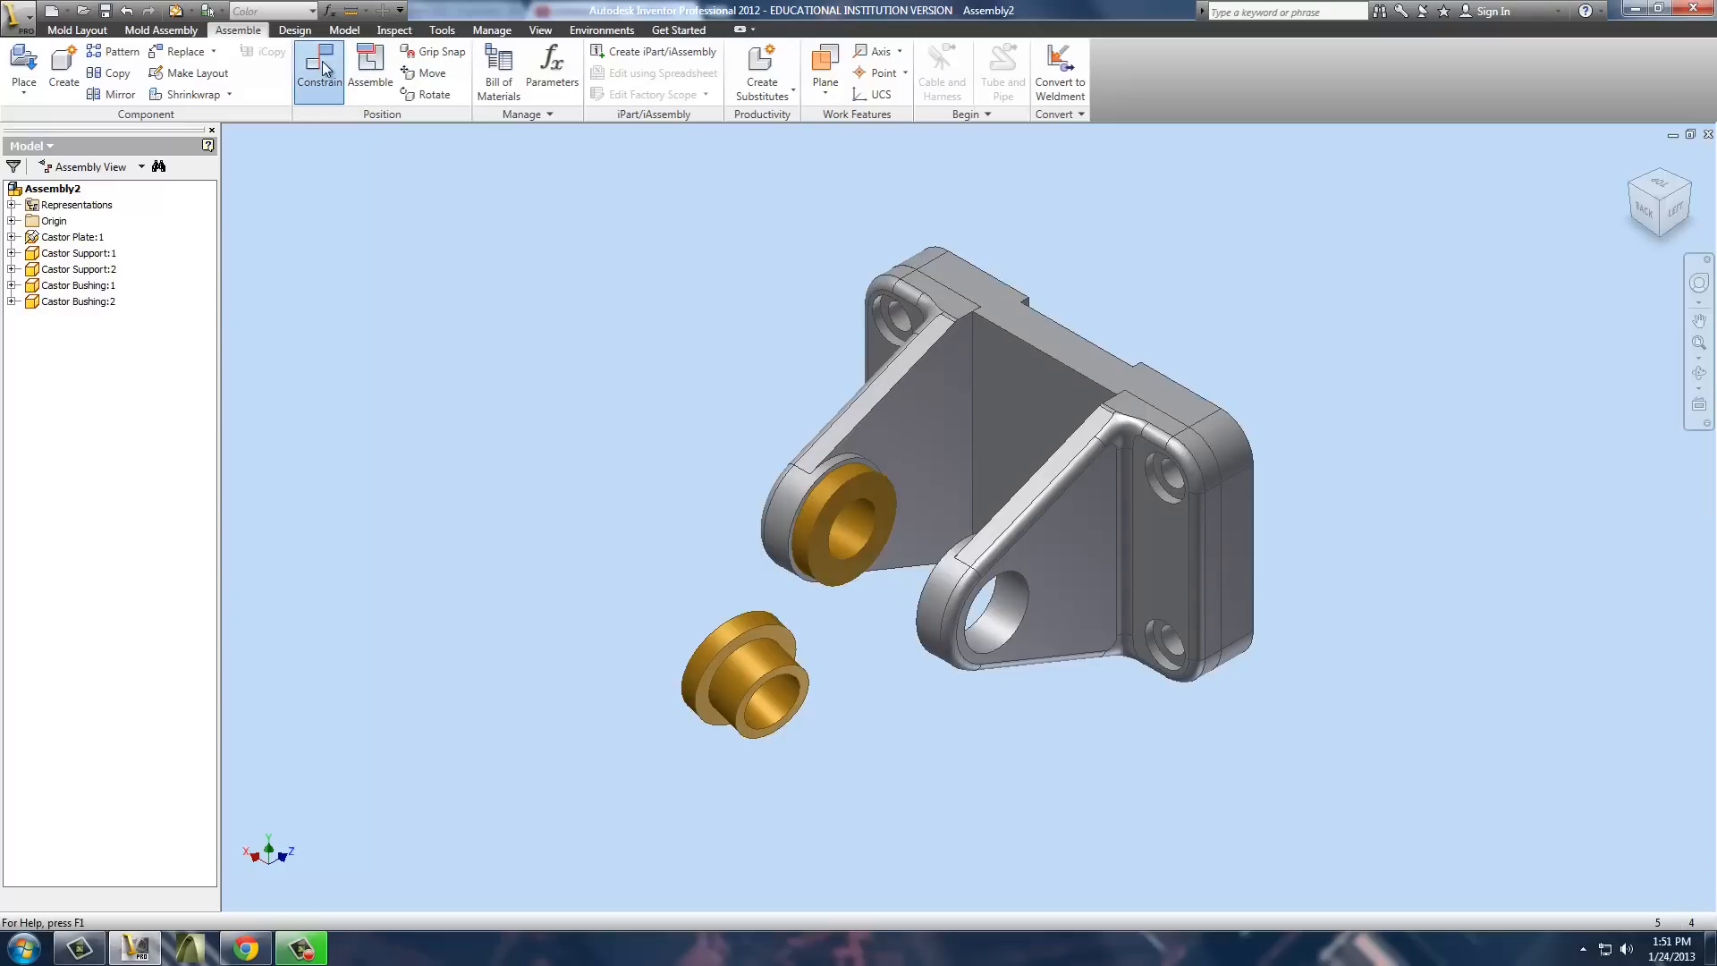
Insert-constrain Castor Bushing:2 into the second support's hole.
left_click(318, 66)
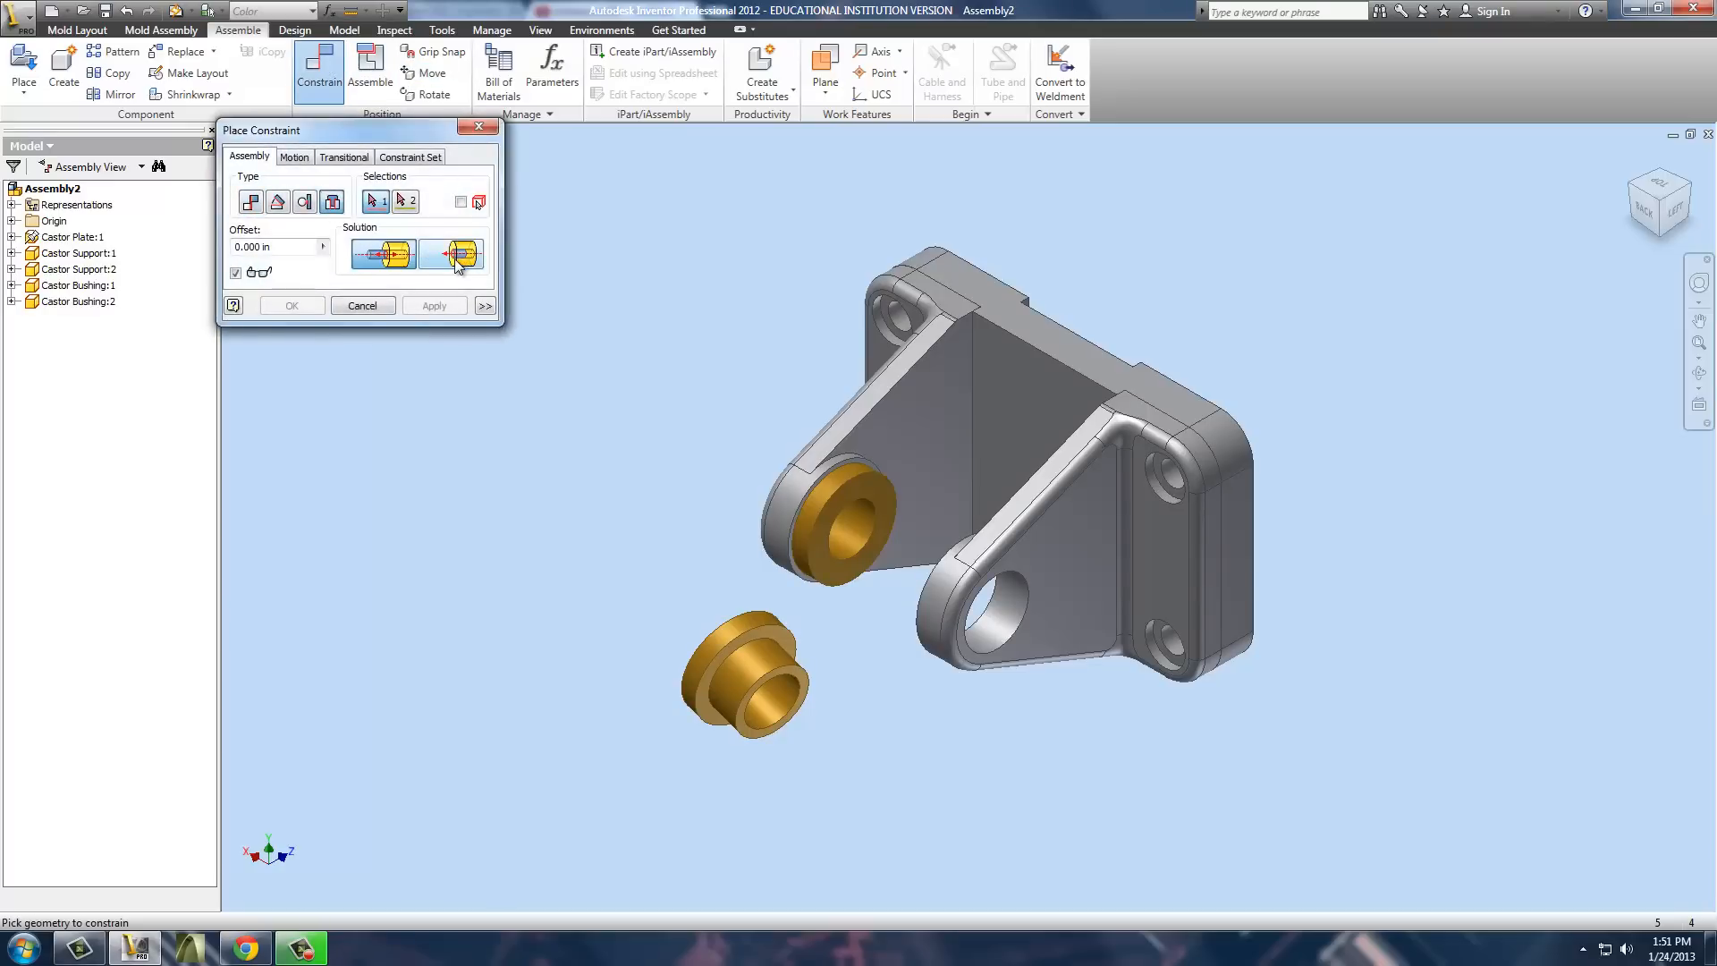
left_click(997, 604)
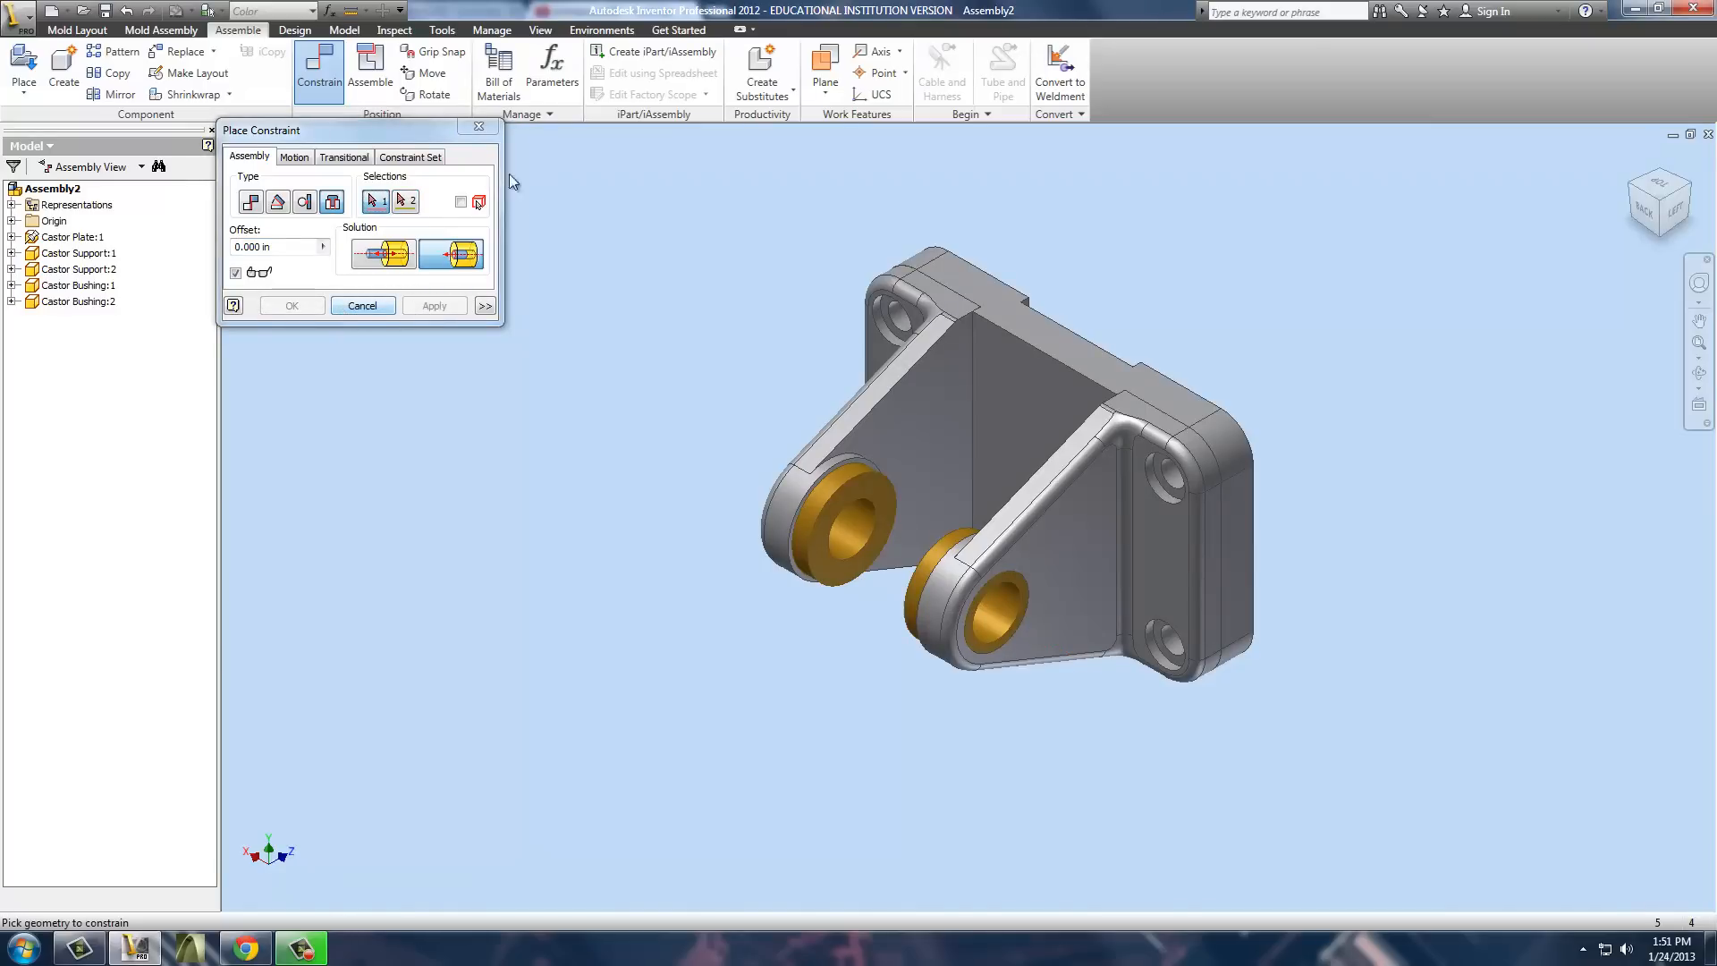
left_click(23, 72)
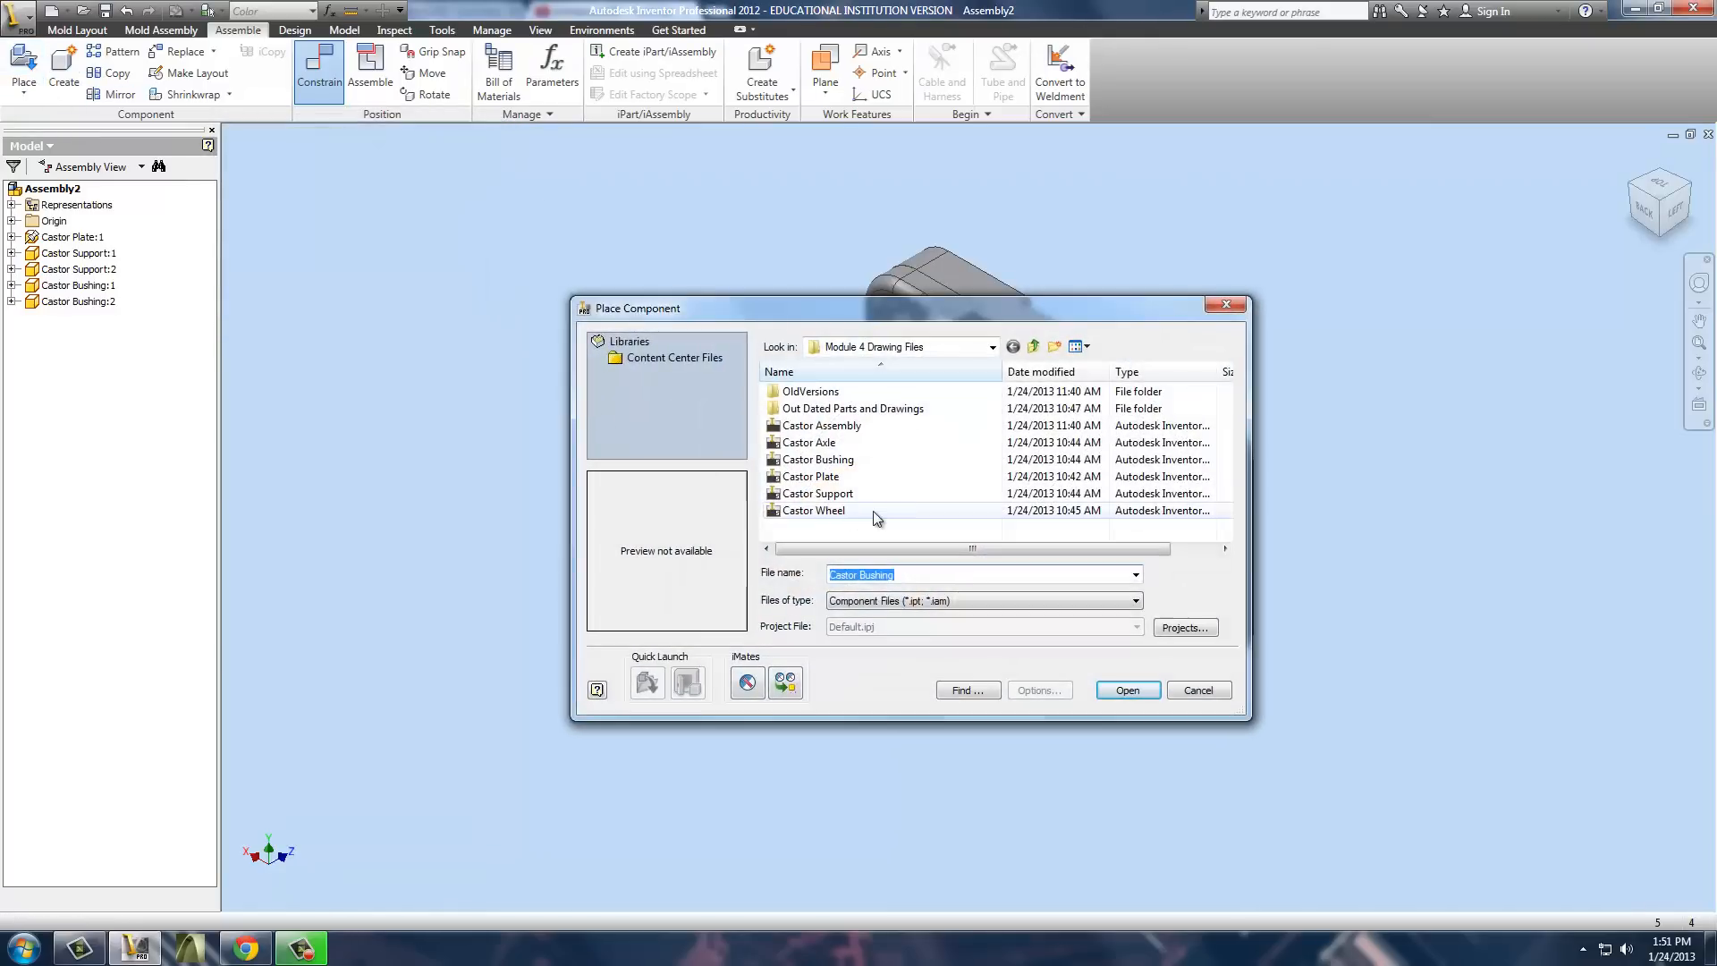
Place the Castor Axle and insert-constrain its end edge through the bushings.
left_click(809, 442)
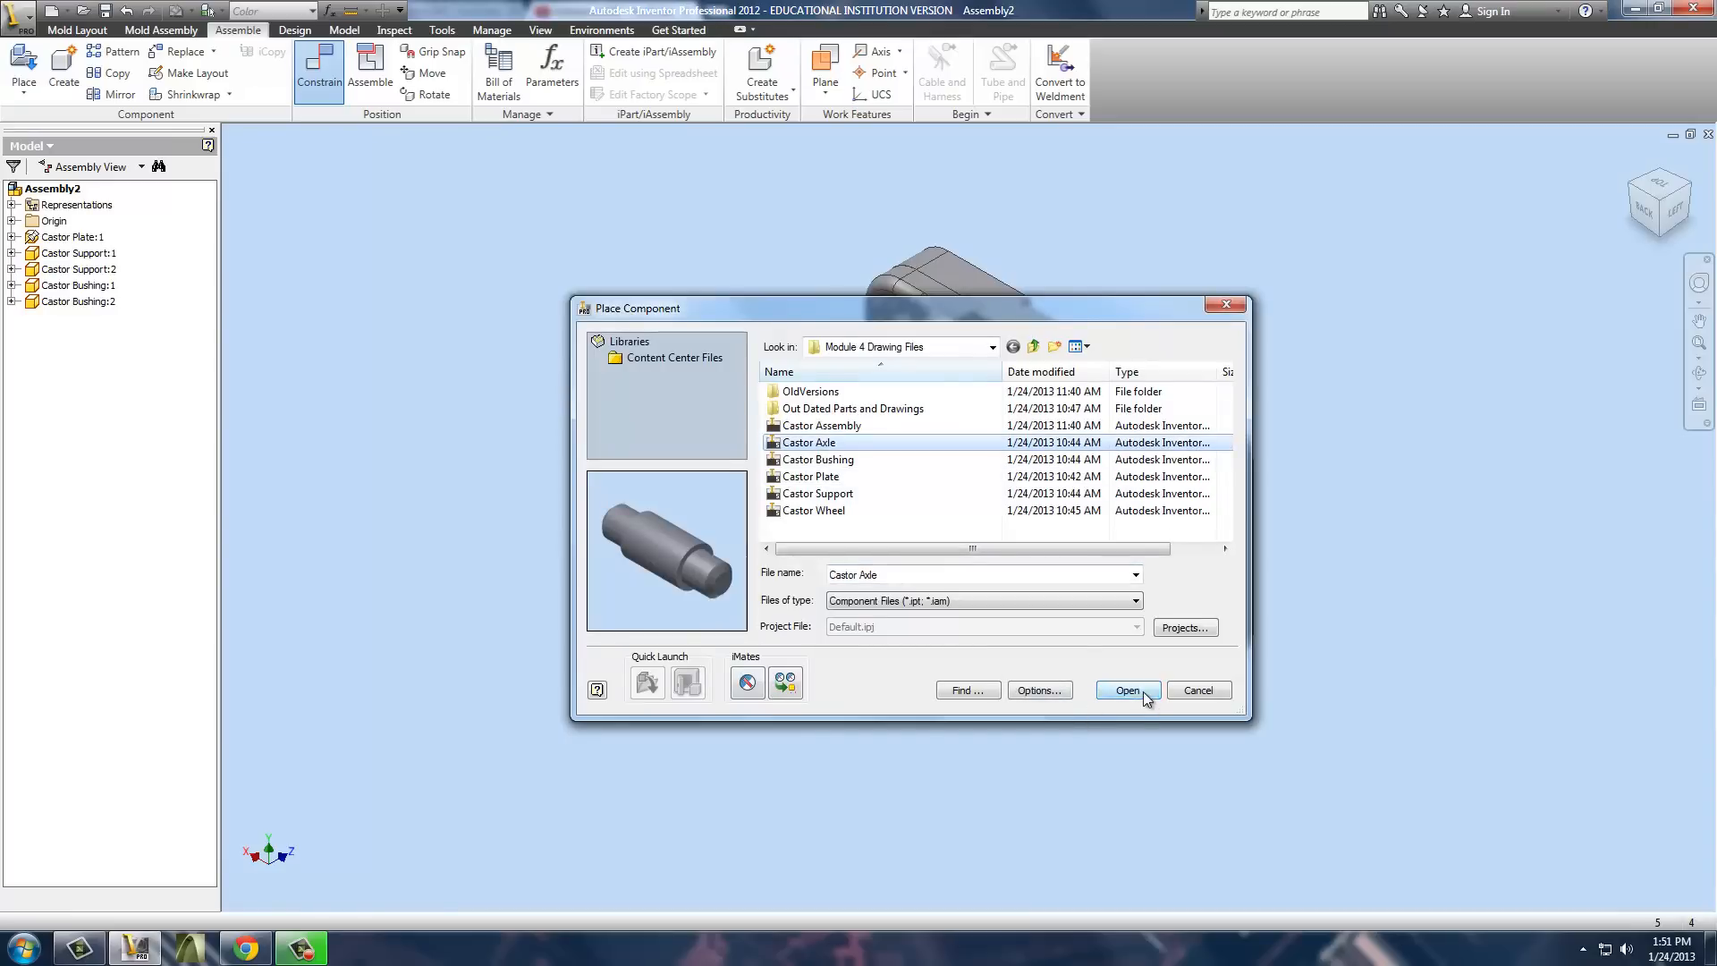
left_click(1127, 691)
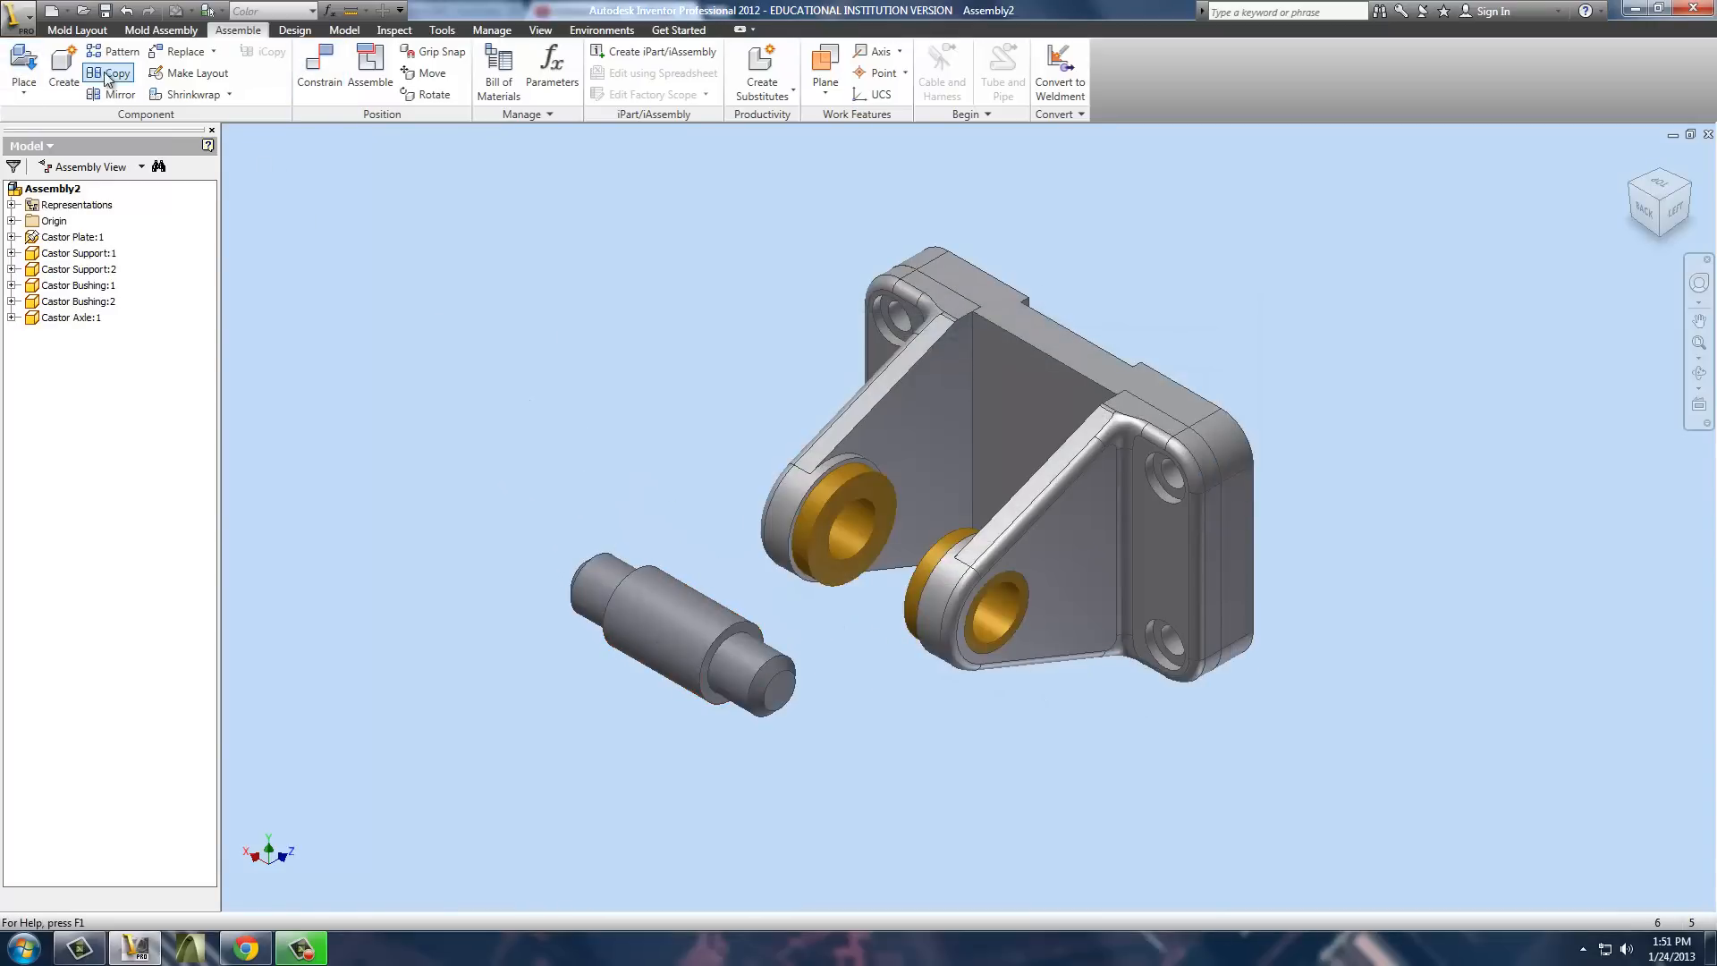
left_click(319, 66)
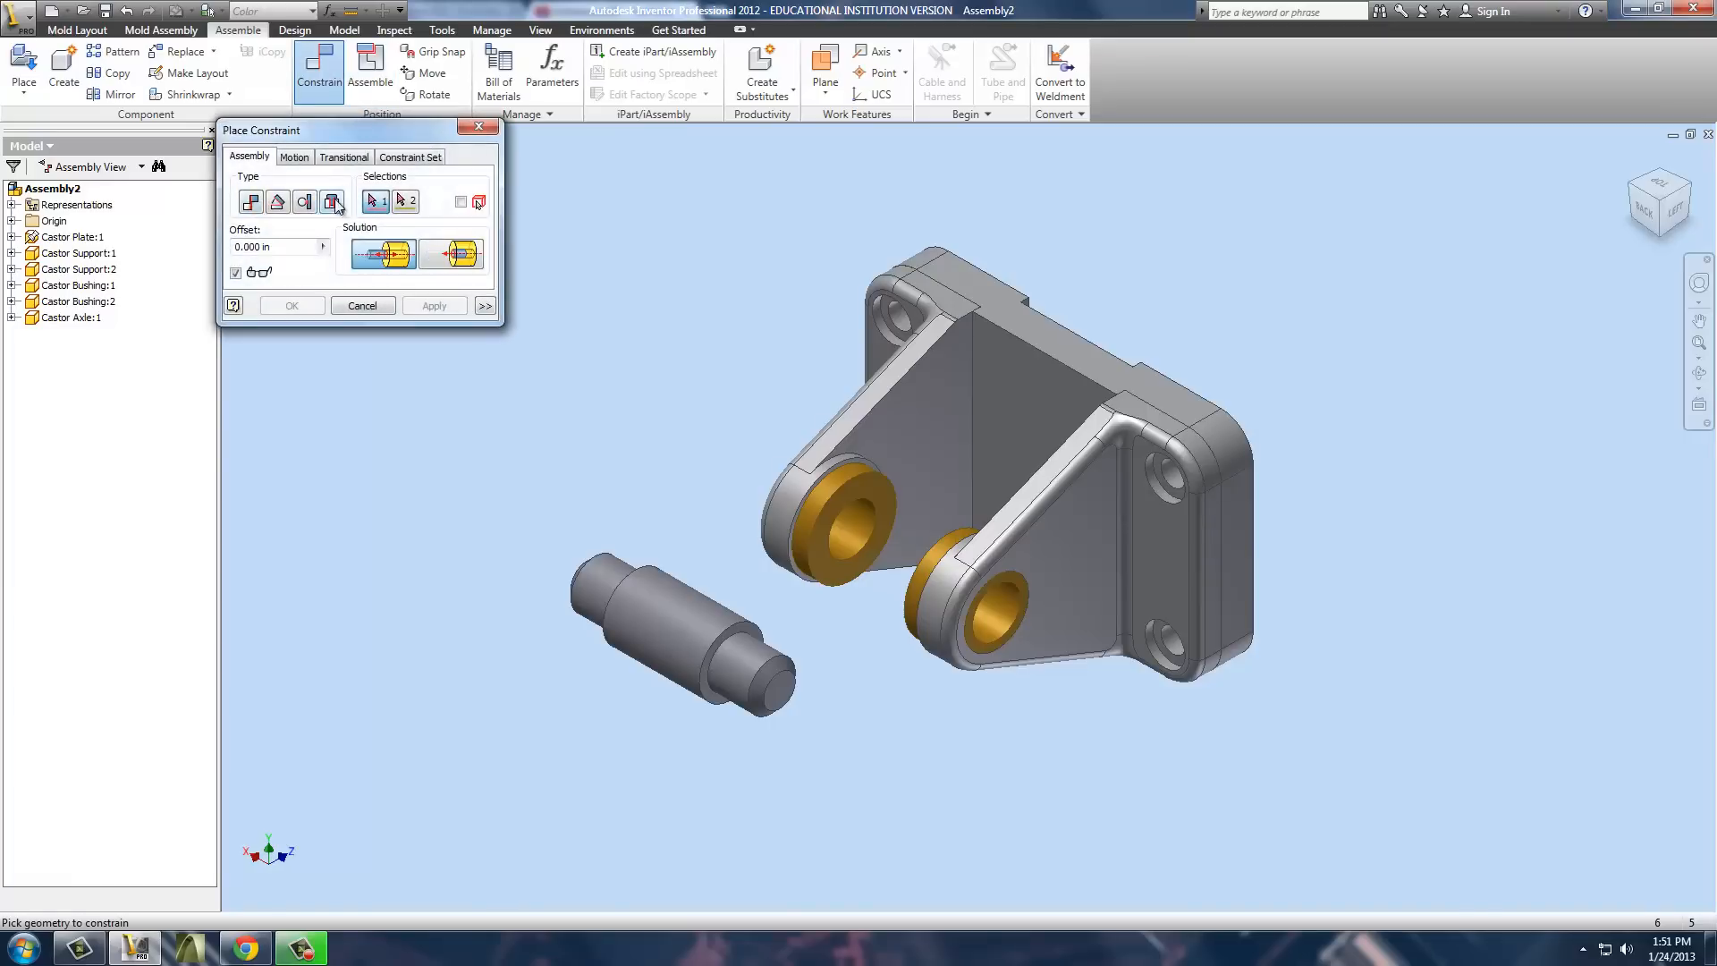
left_click(780, 686)
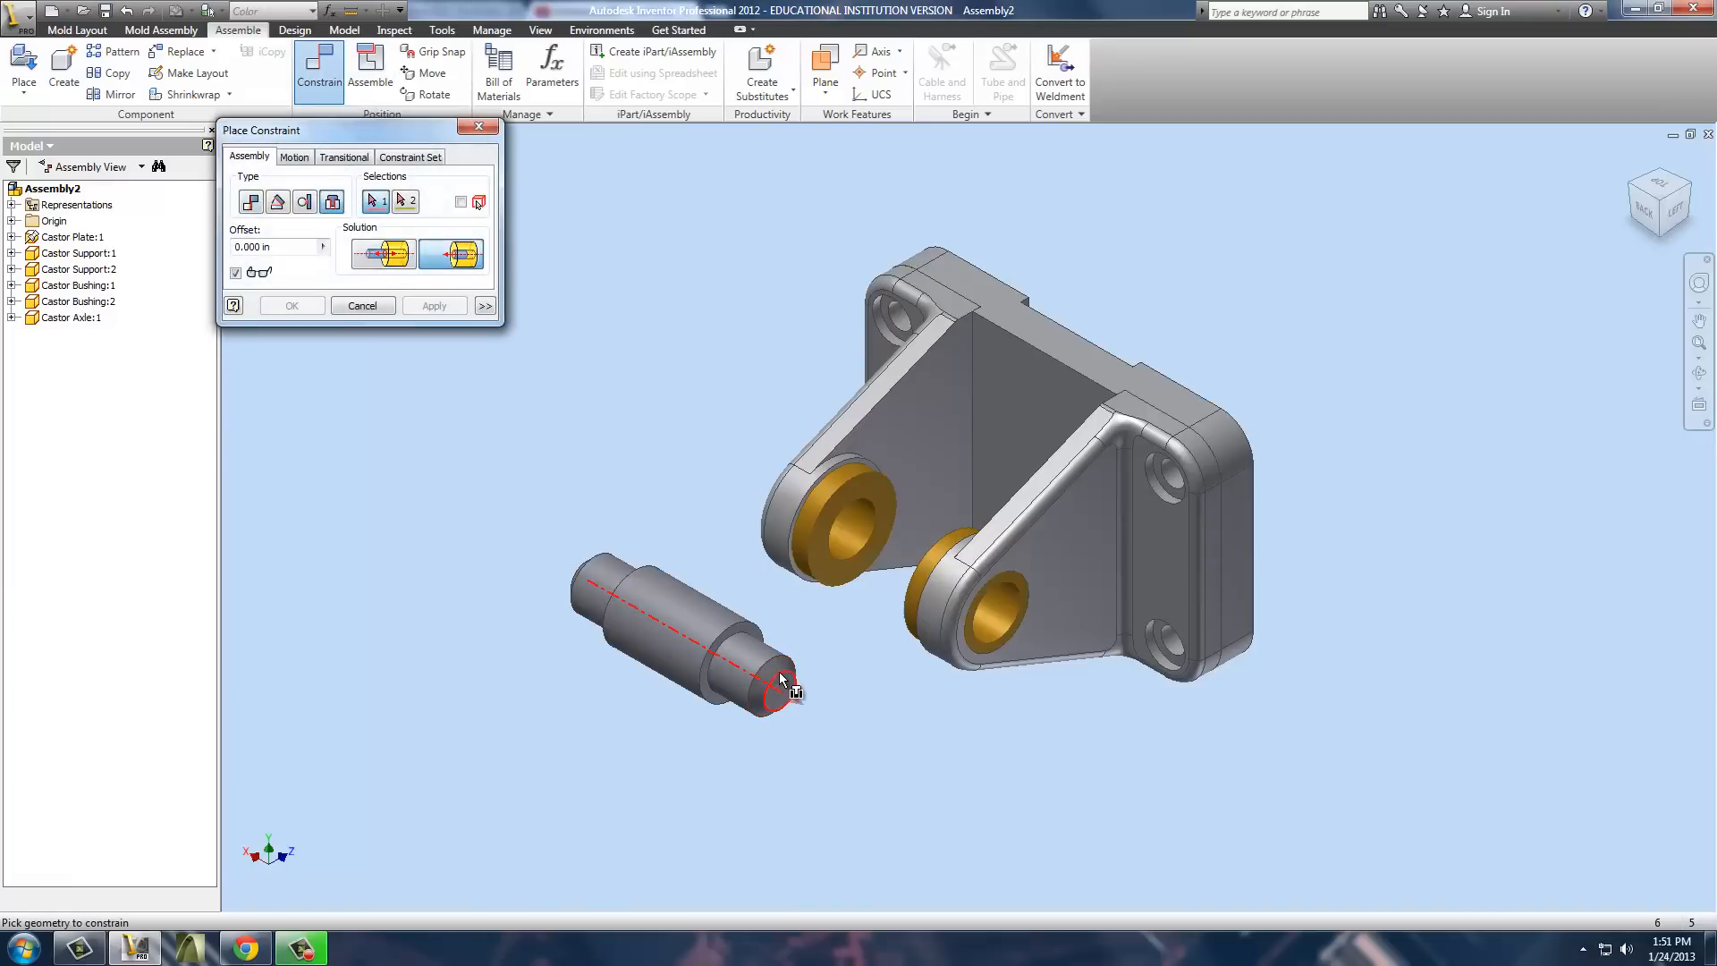
left_click(778, 685)
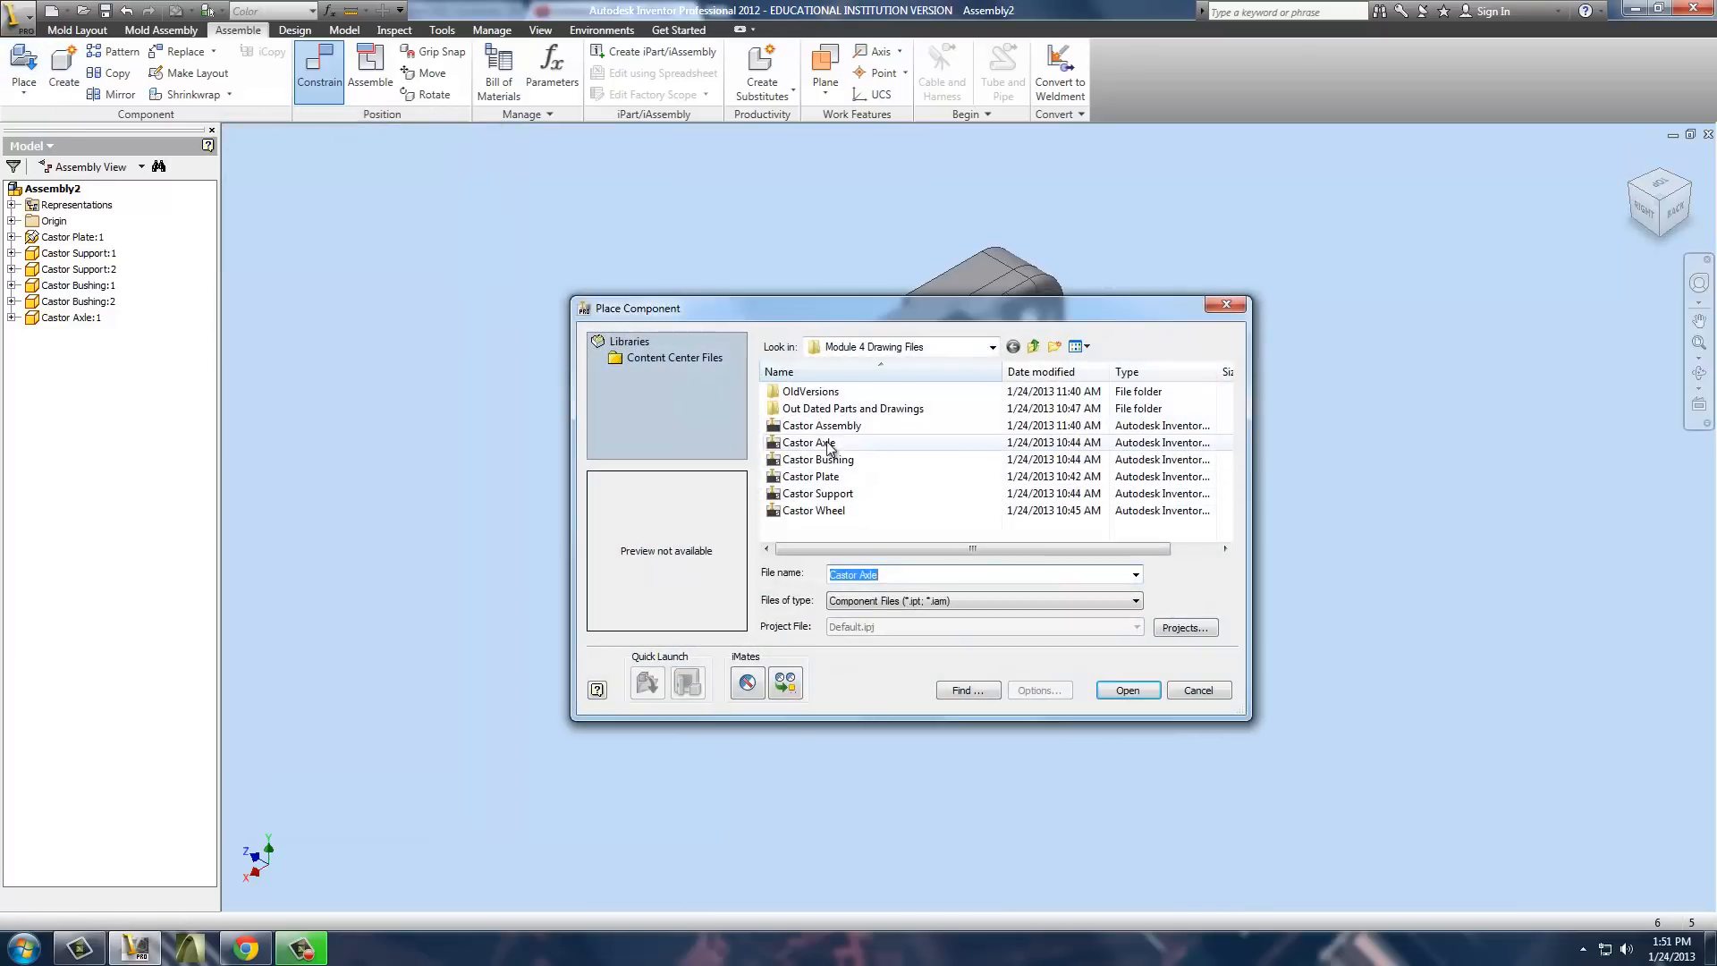
Place the Castor Wheel beside the axle and begin constraining it.
left_click(812, 510)
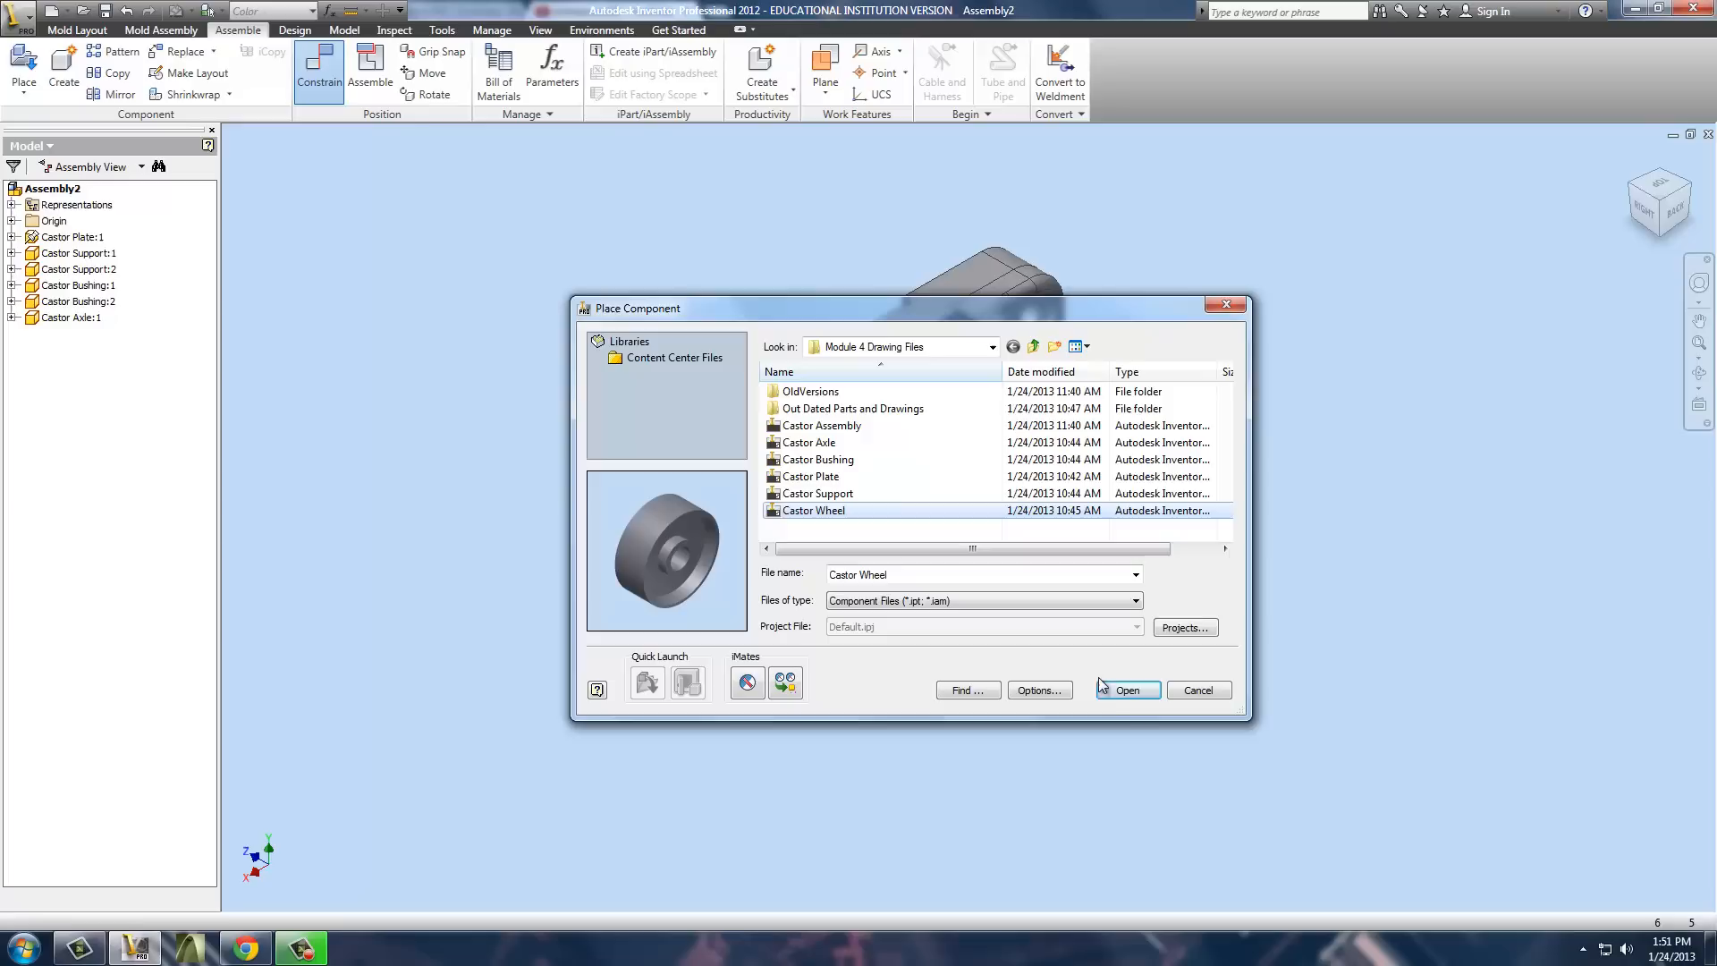
left_click(1125, 691)
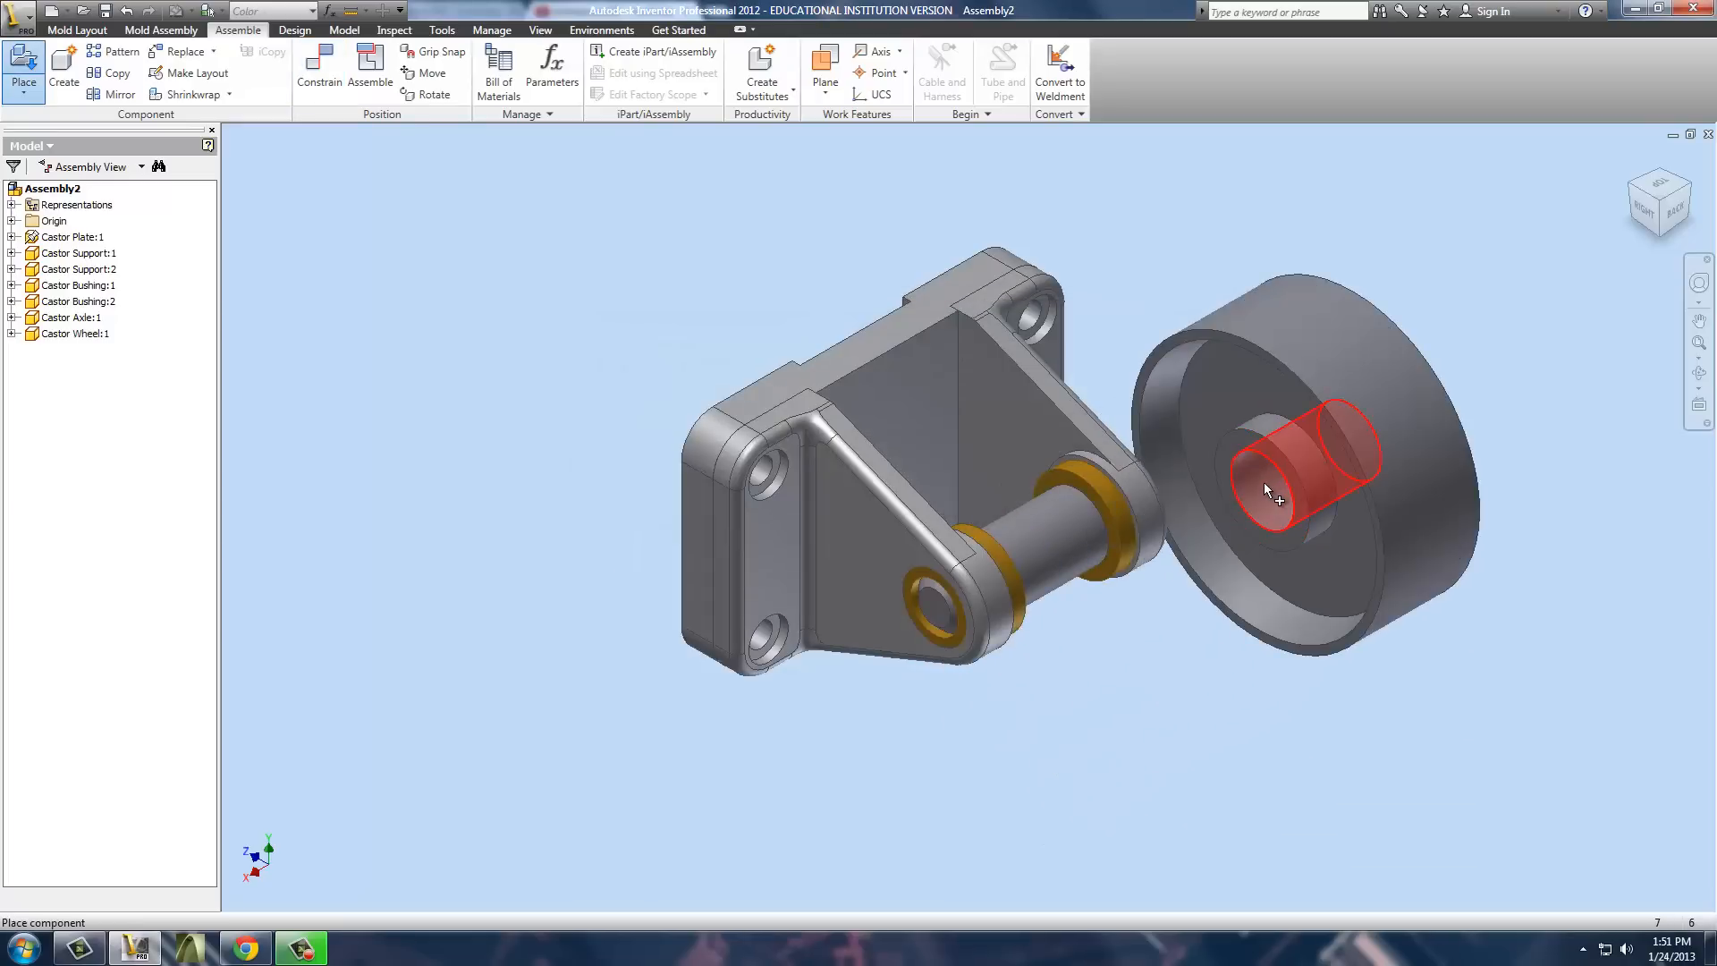
left_click(319, 72)
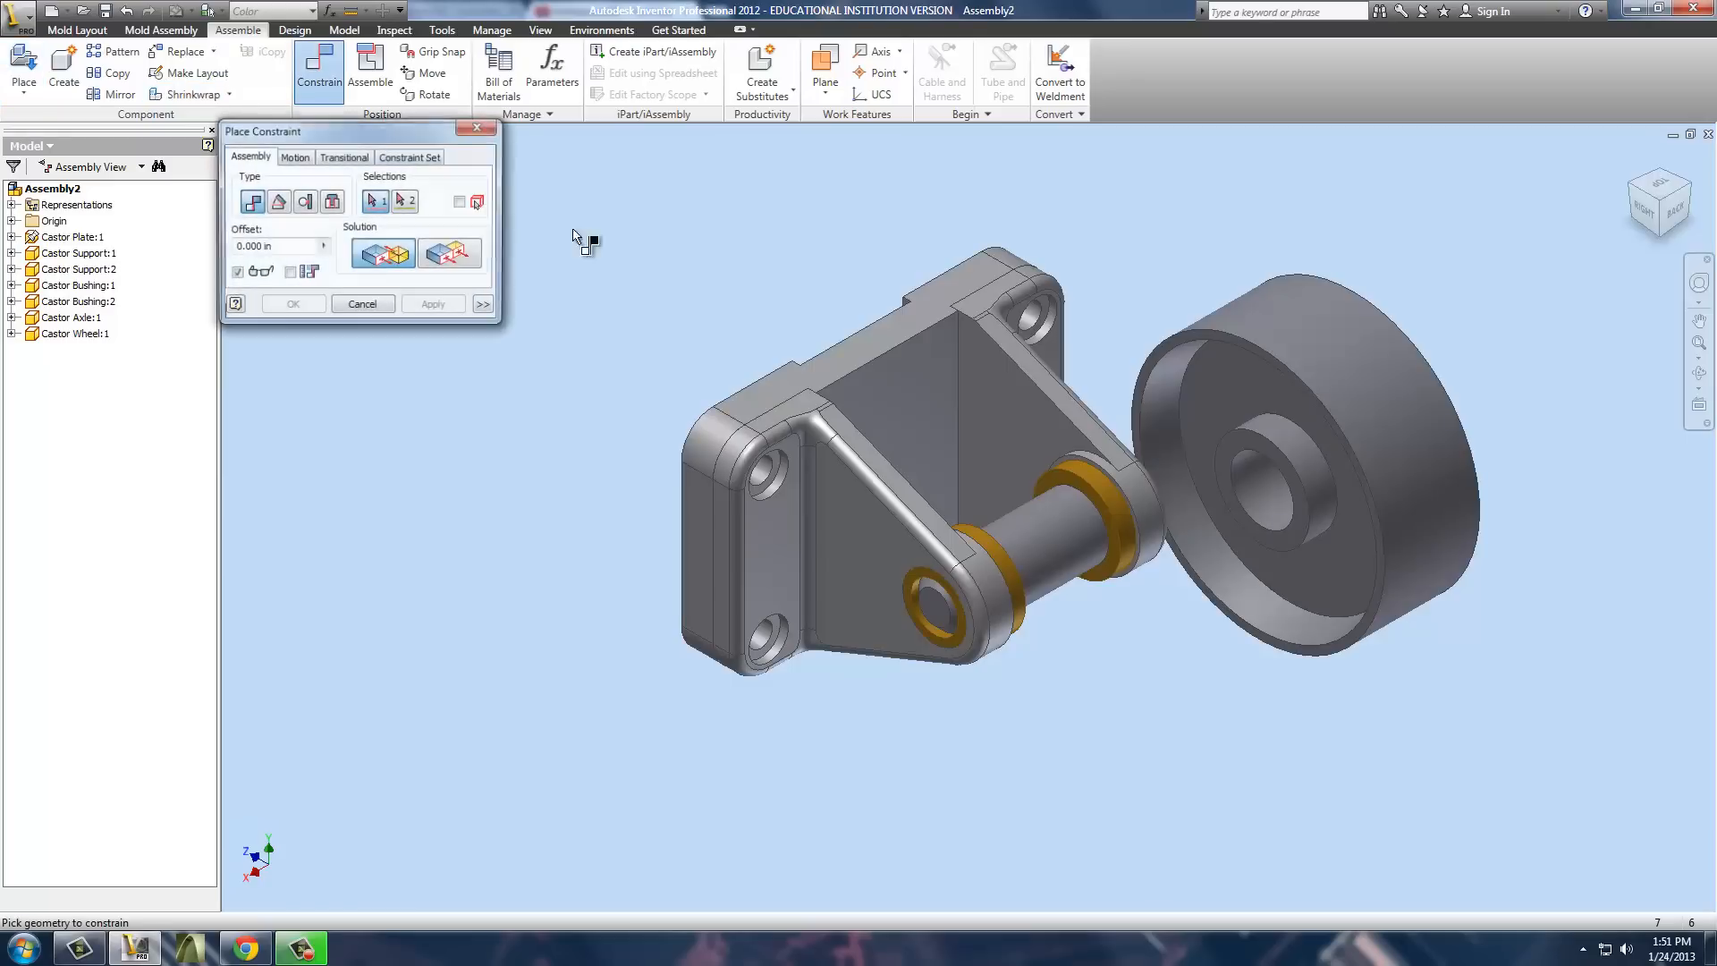